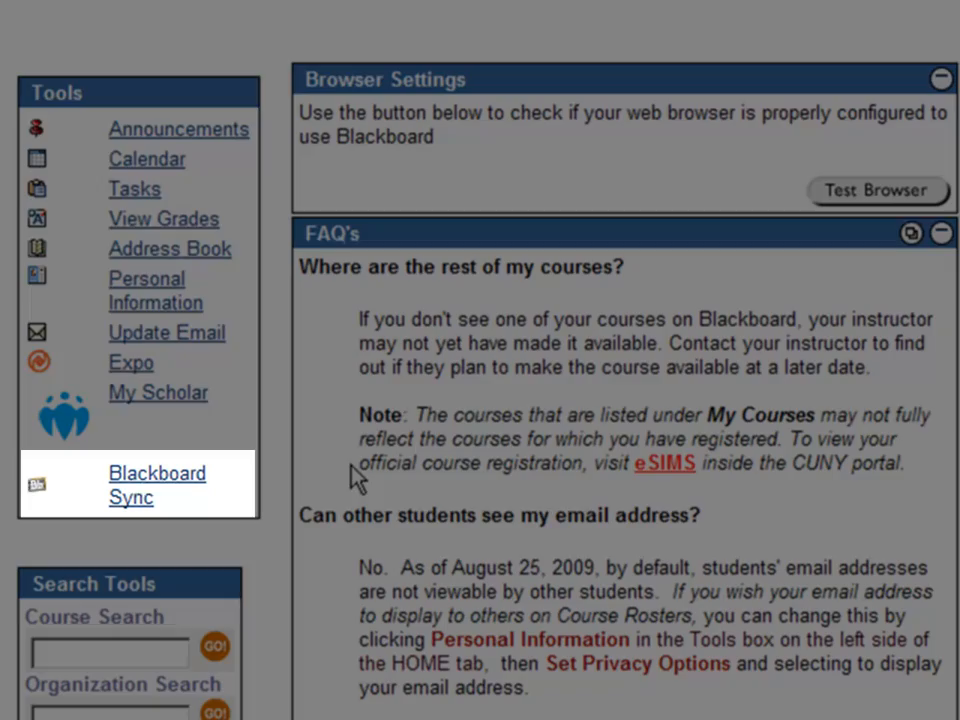
mouse_move(136, 492)
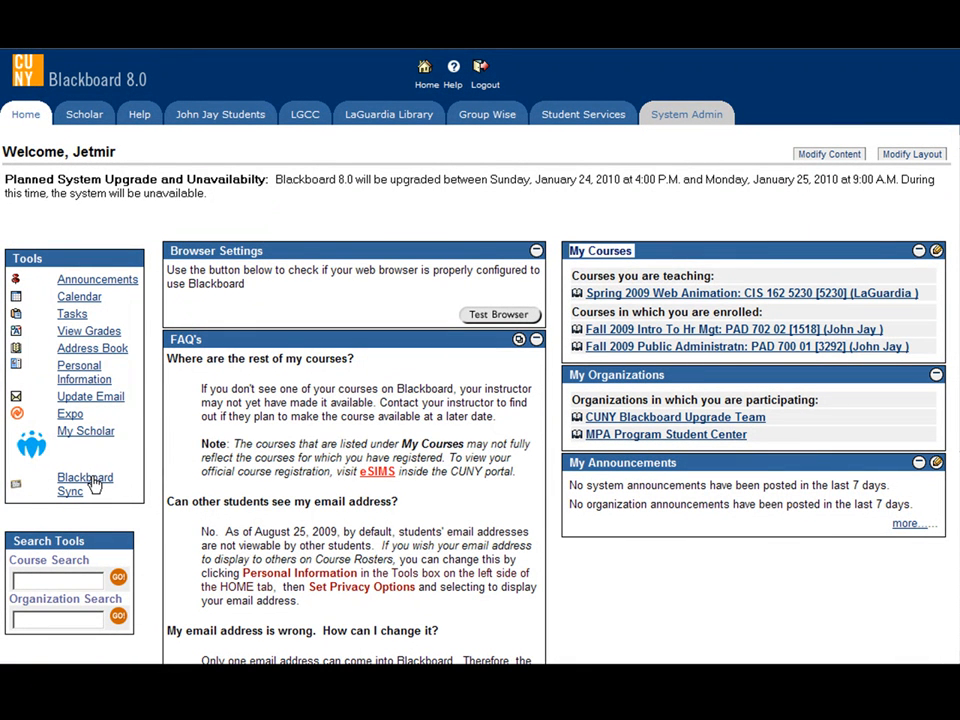
Step: Show the Blackboard Sync authorization page, allowing its nonsecure items to display
click(84, 476)
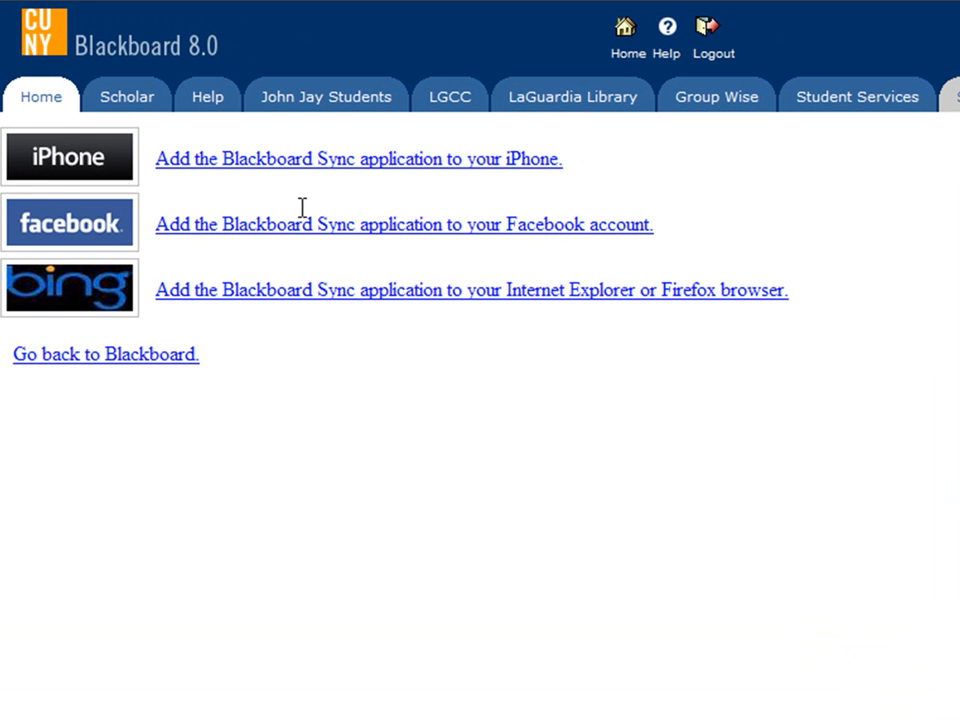
mouse_move(90, 310)
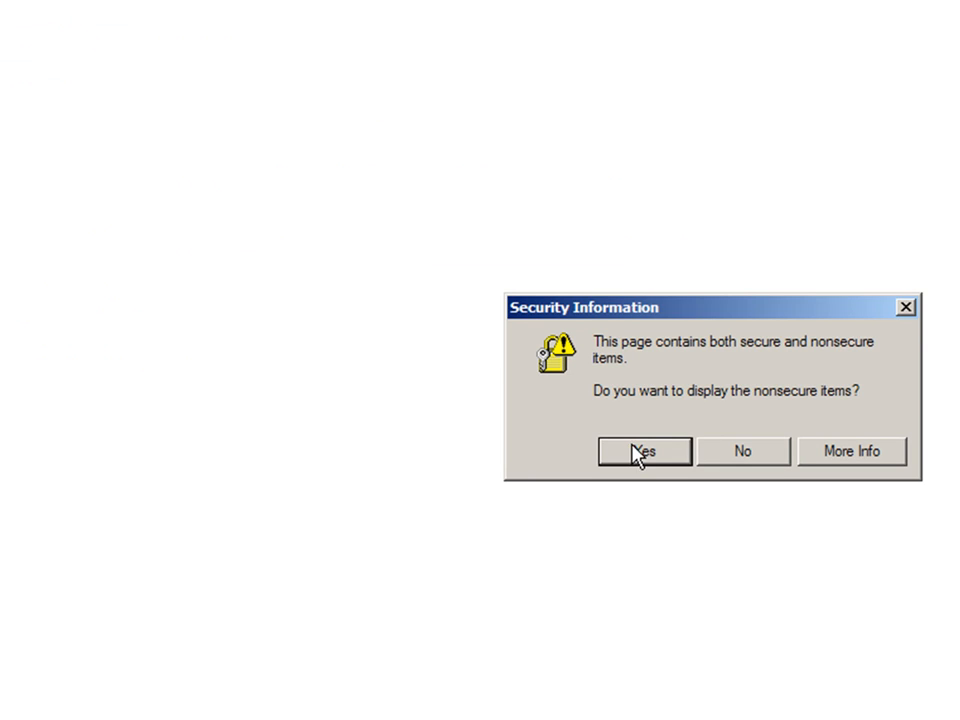
click(644, 452)
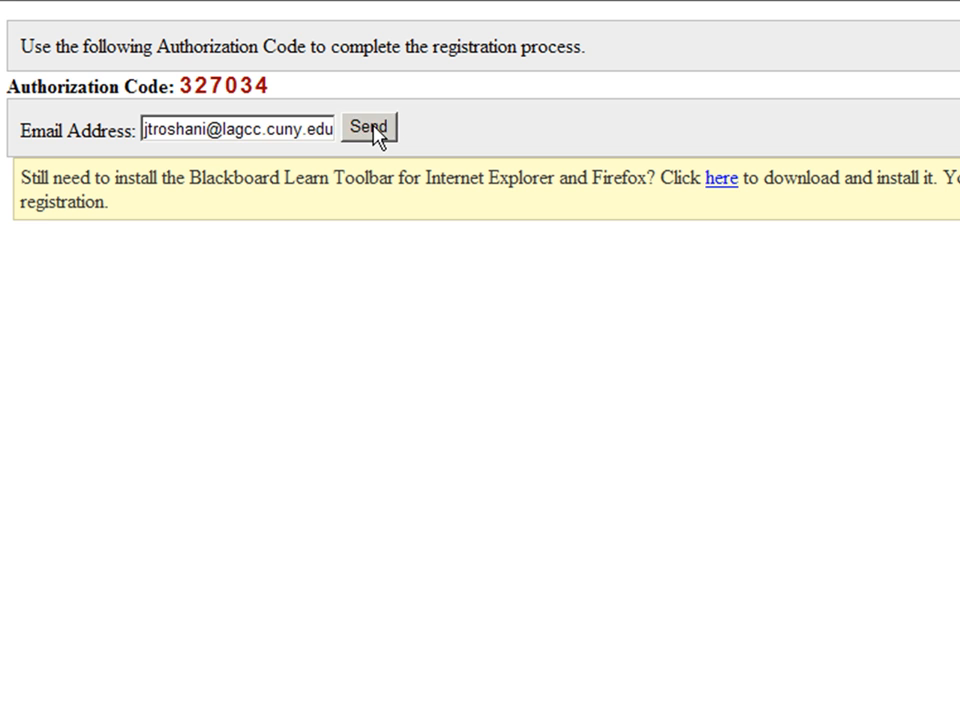
click(368, 128)
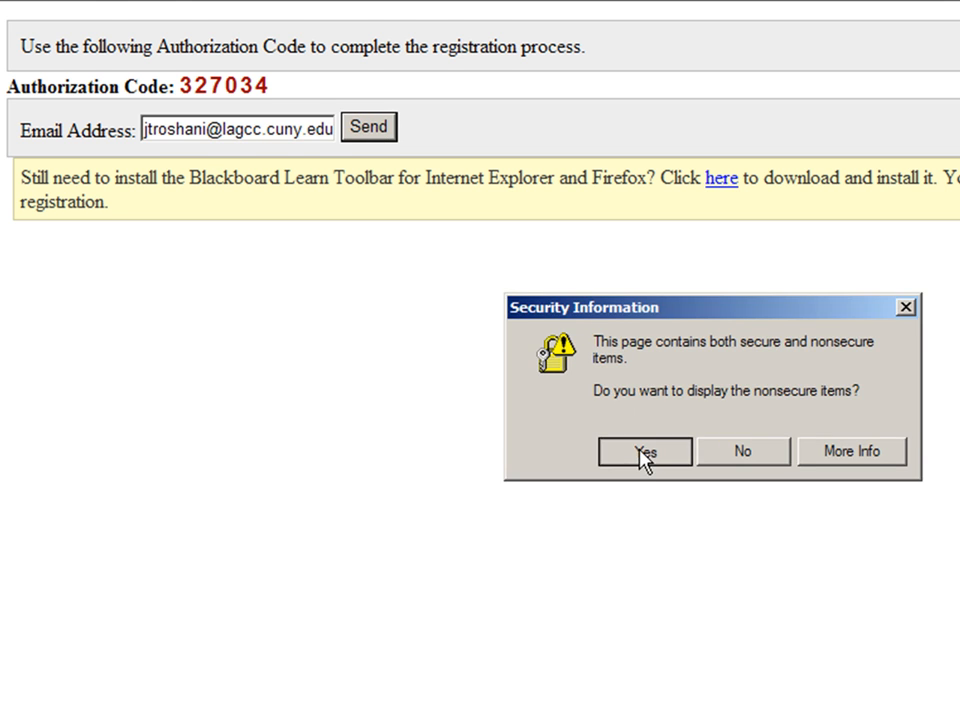
click(644, 452)
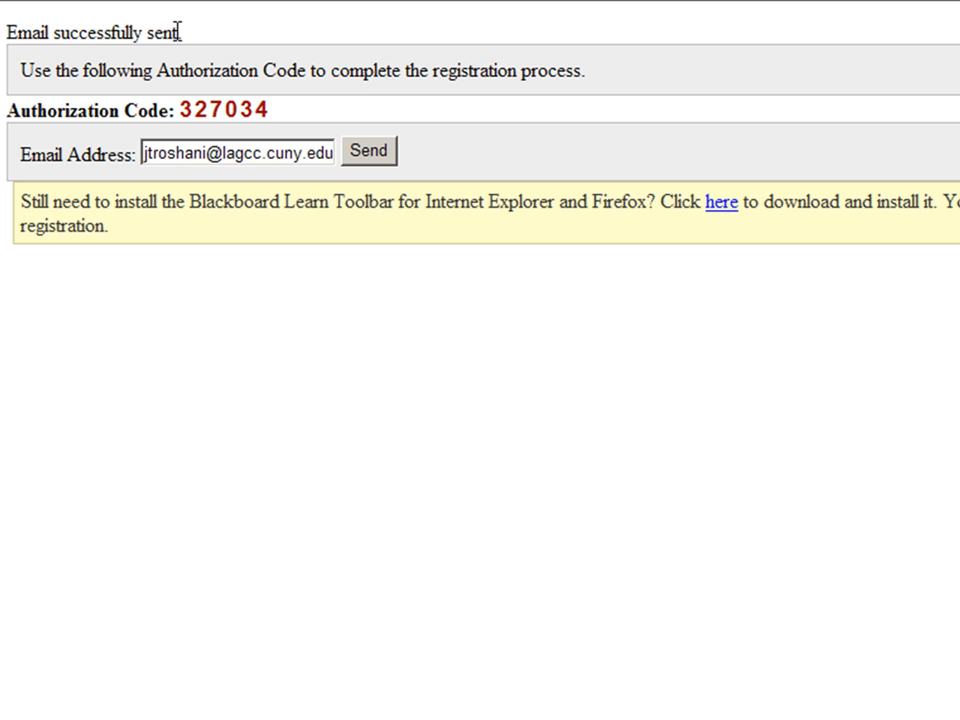
mouse_move(276, 120)
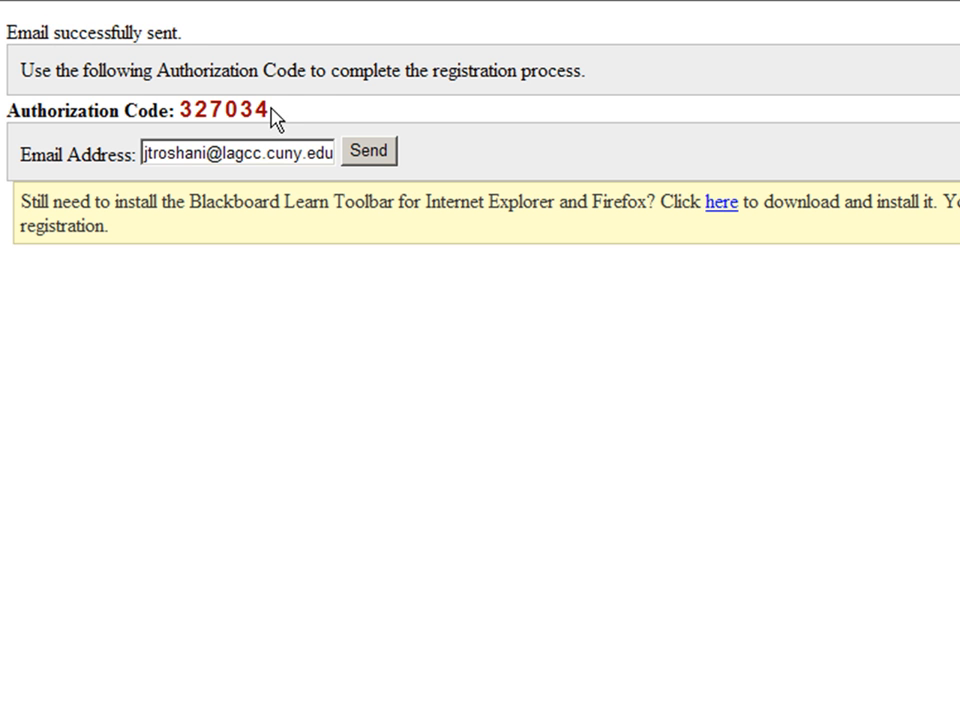
right_click(230, 110)
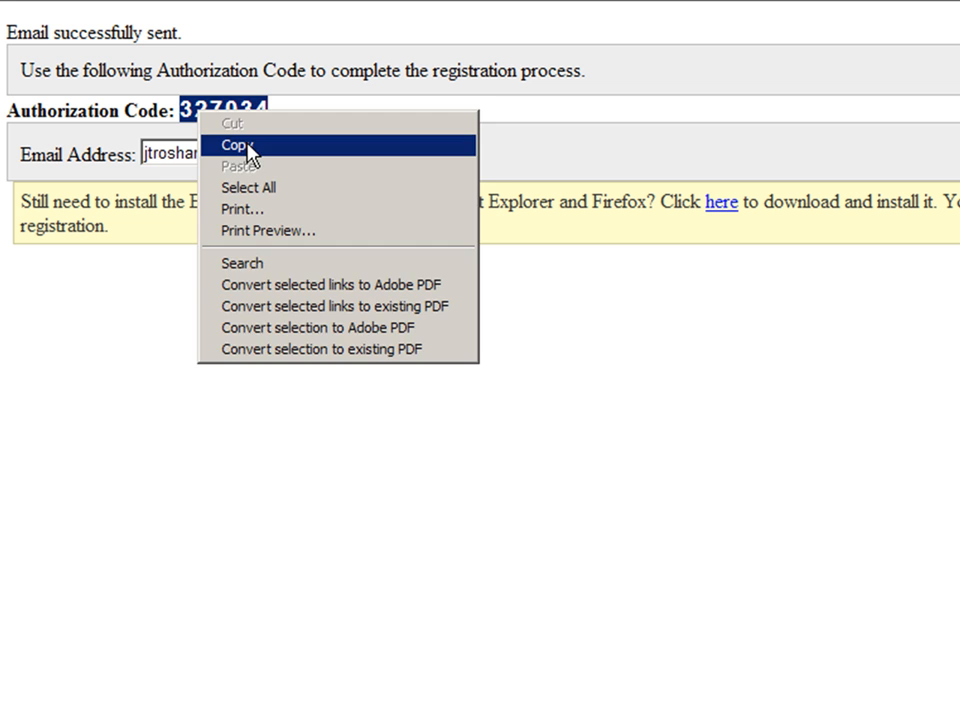
click(236, 144)
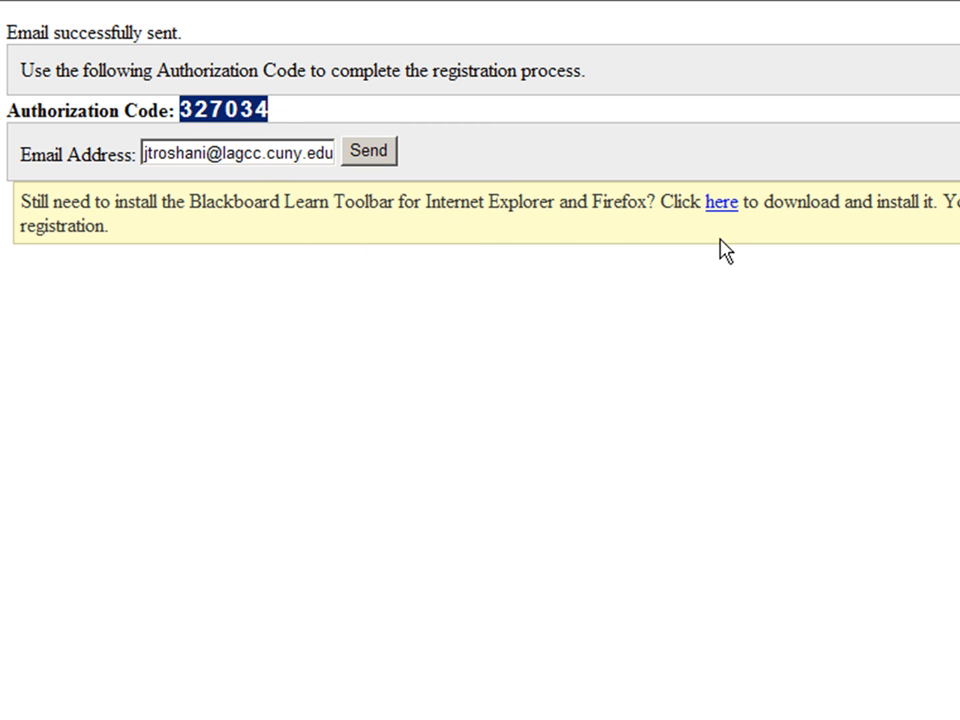
mouse_move(722, 228)
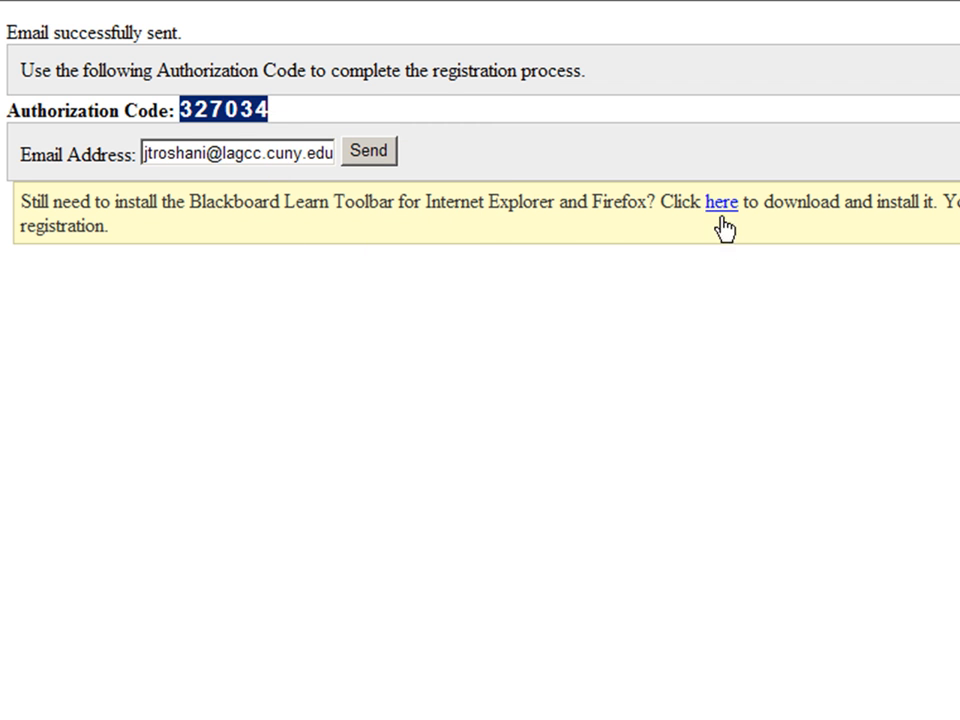
Step: Download the Blackboard Learn Toolbar, accepting its Terms of Use, and run the installer
click(720, 204)
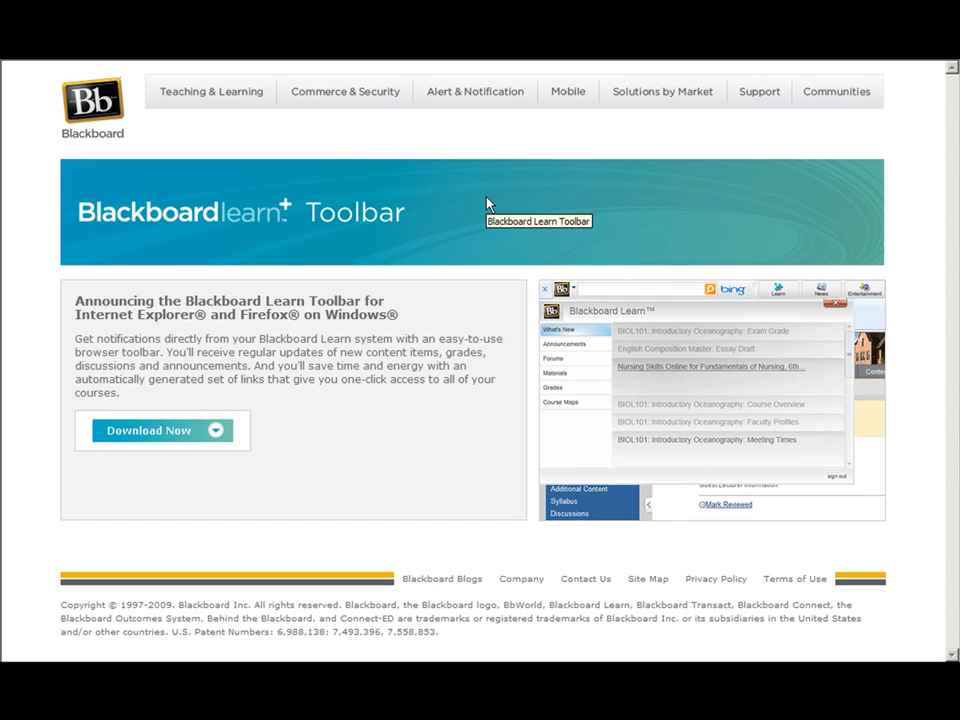
mouse_move(164, 460)
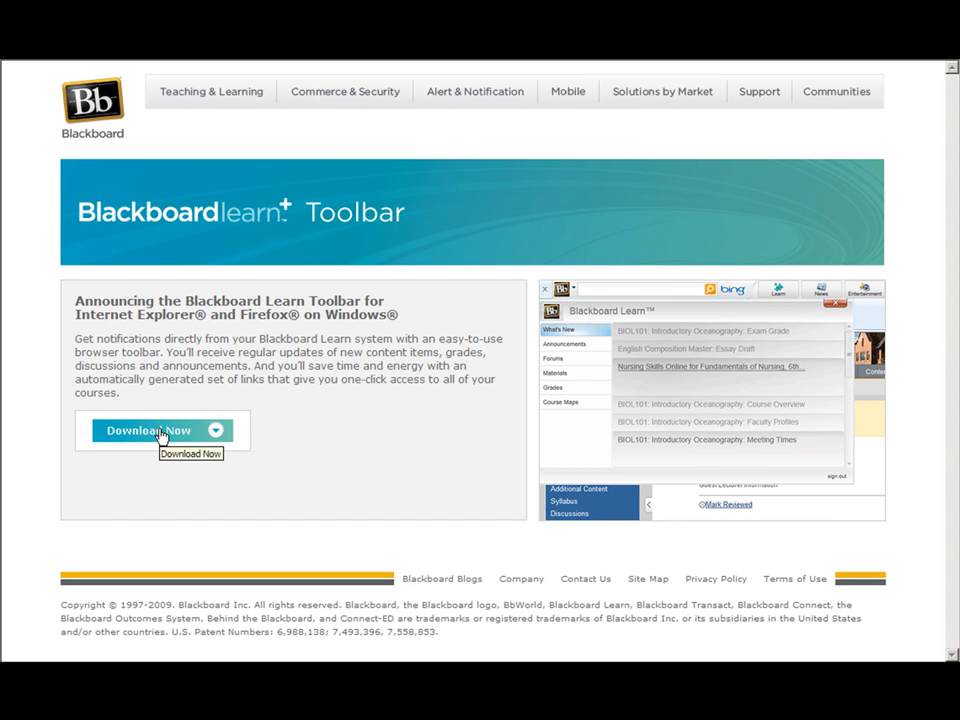
click(148, 430)
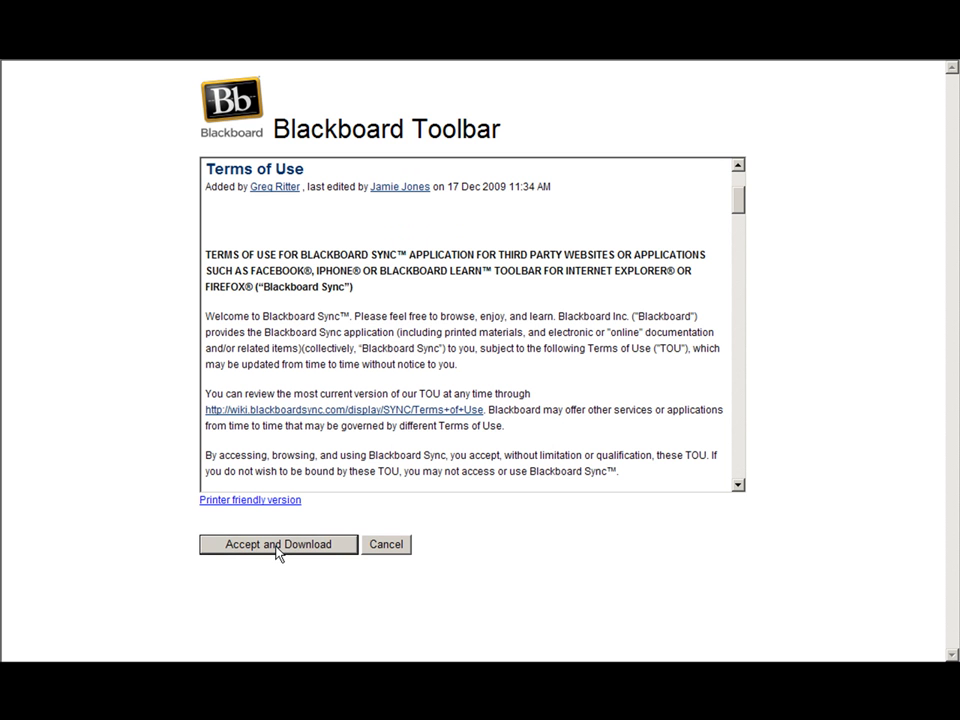
click(276, 544)
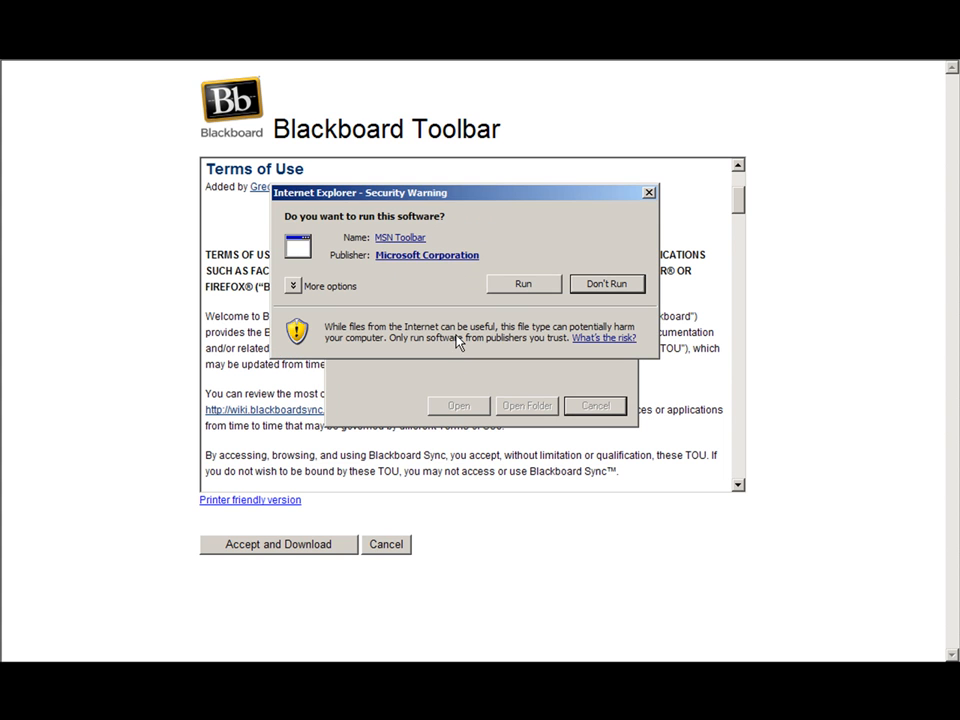
click(524, 284)
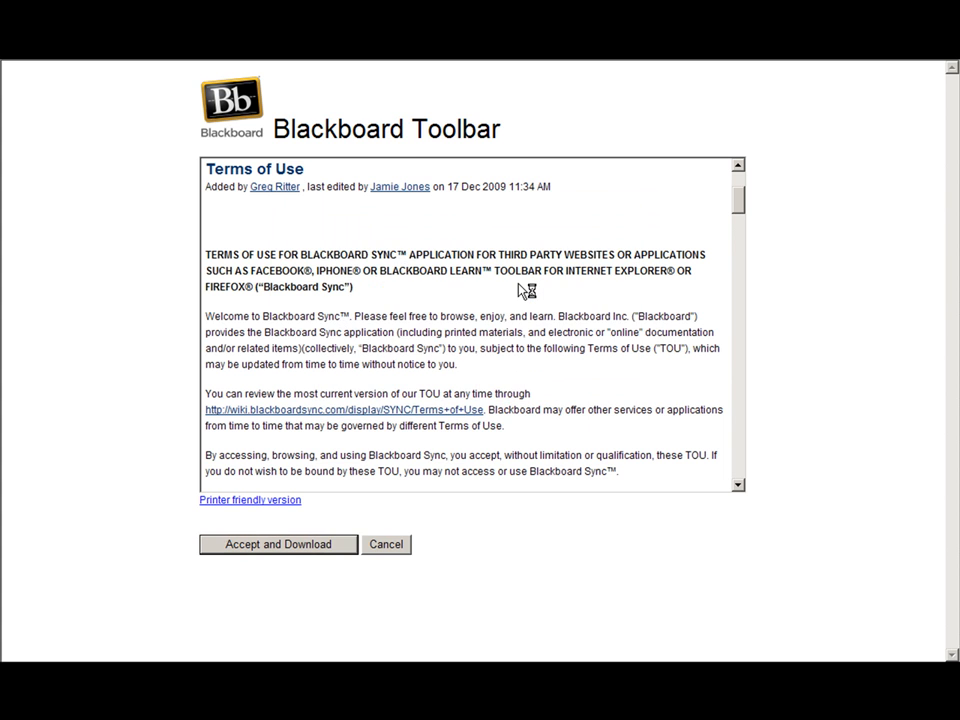
Step: Install the MSN toolbar with 'Improve my experience' off, closing the browser and continuing setup
click(276, 544)
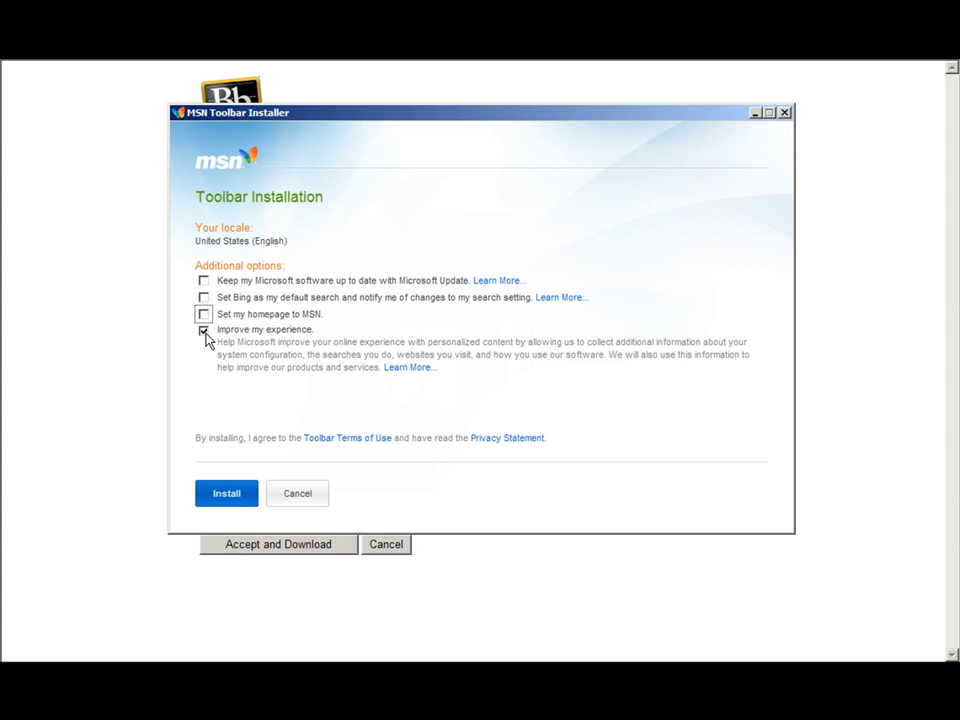
click(204, 330)
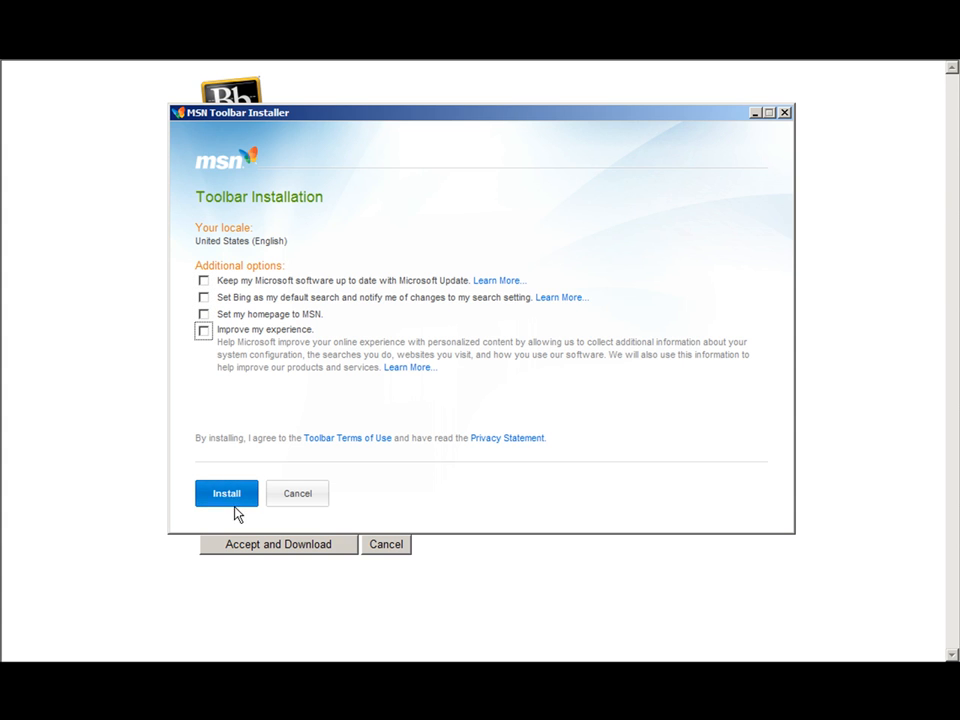
click(226, 492)
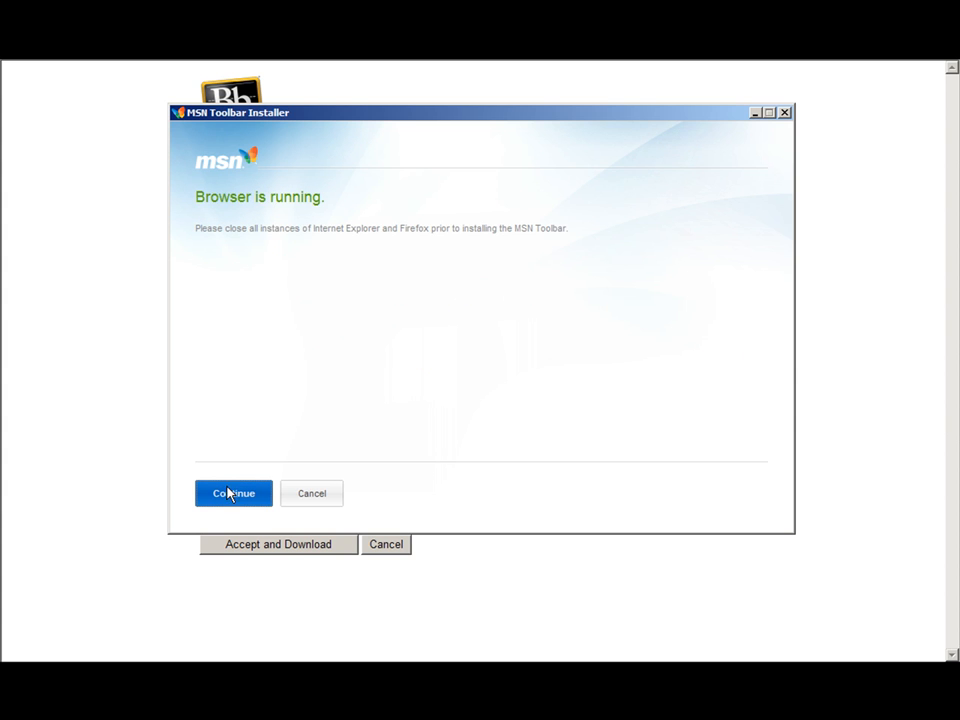
mouse_move(688, 144)
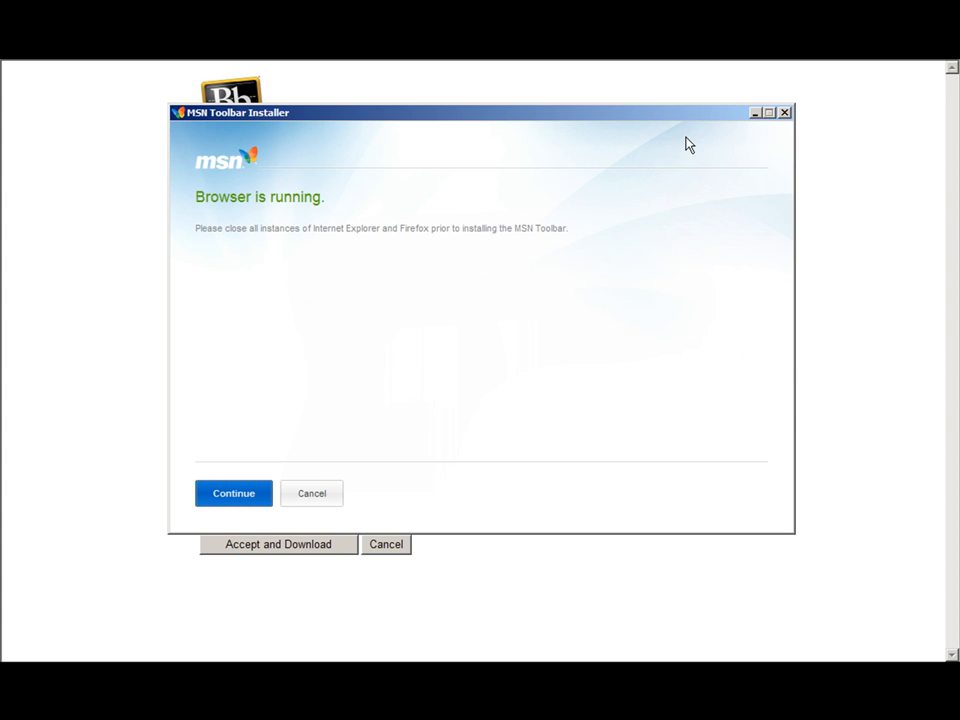
mouse_move(546, 236)
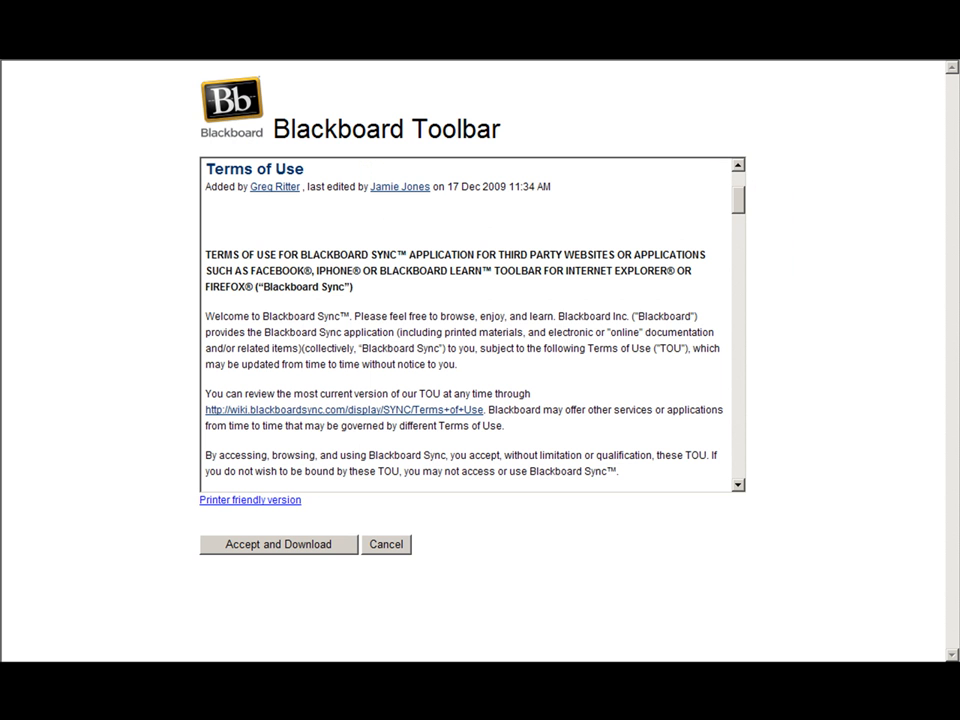
click(278, 544)
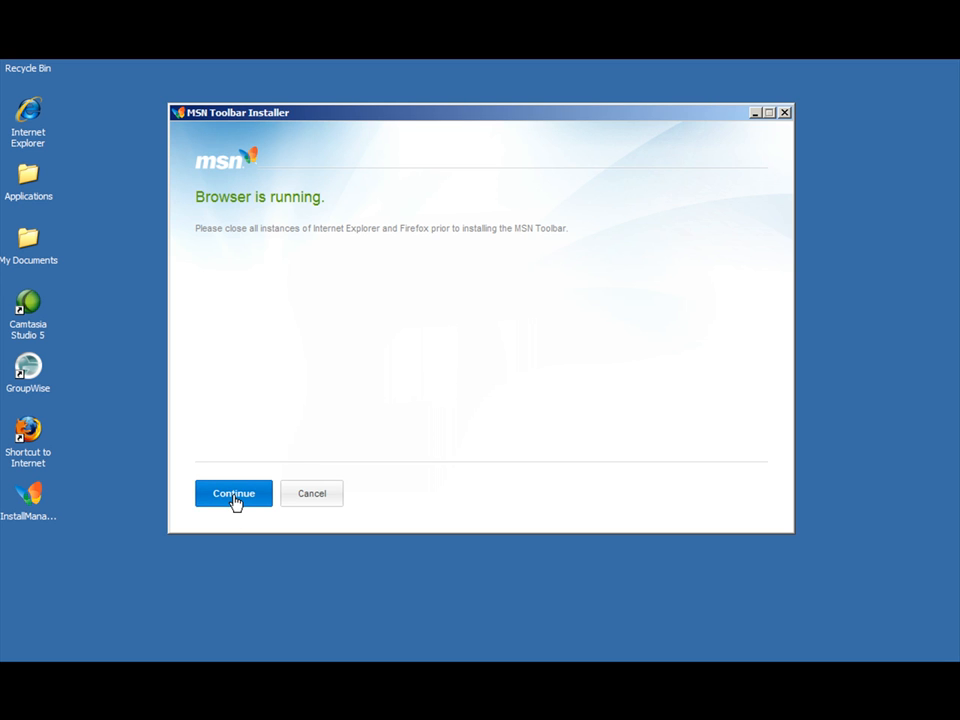
click(232, 492)
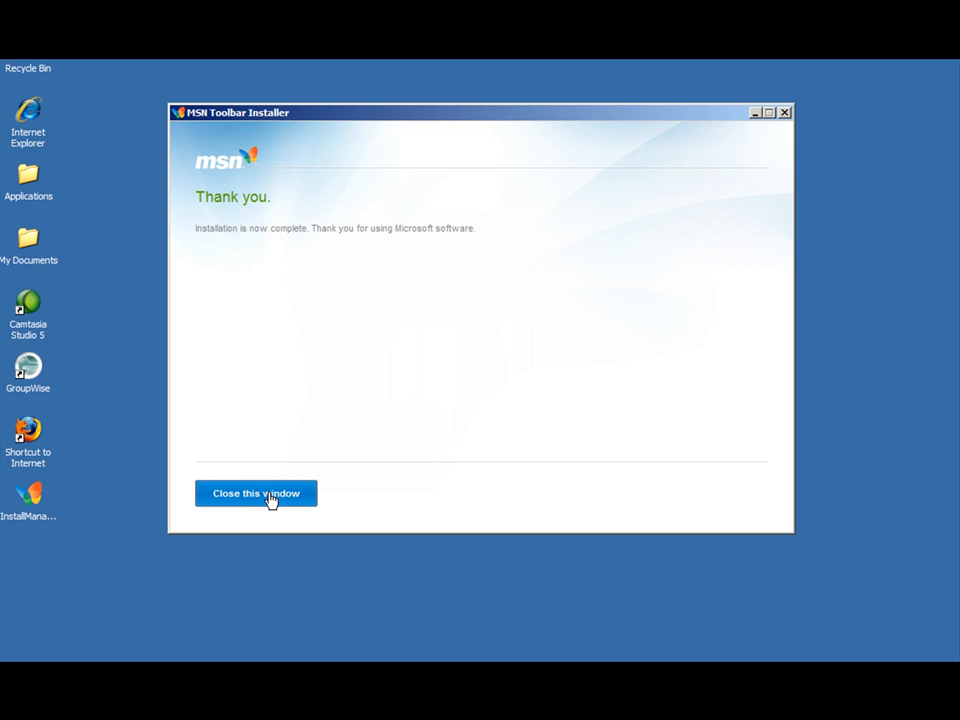
Step: Close the finished installer and launch the browser from the 'Shortcut to Internet' icon
click(256, 492)
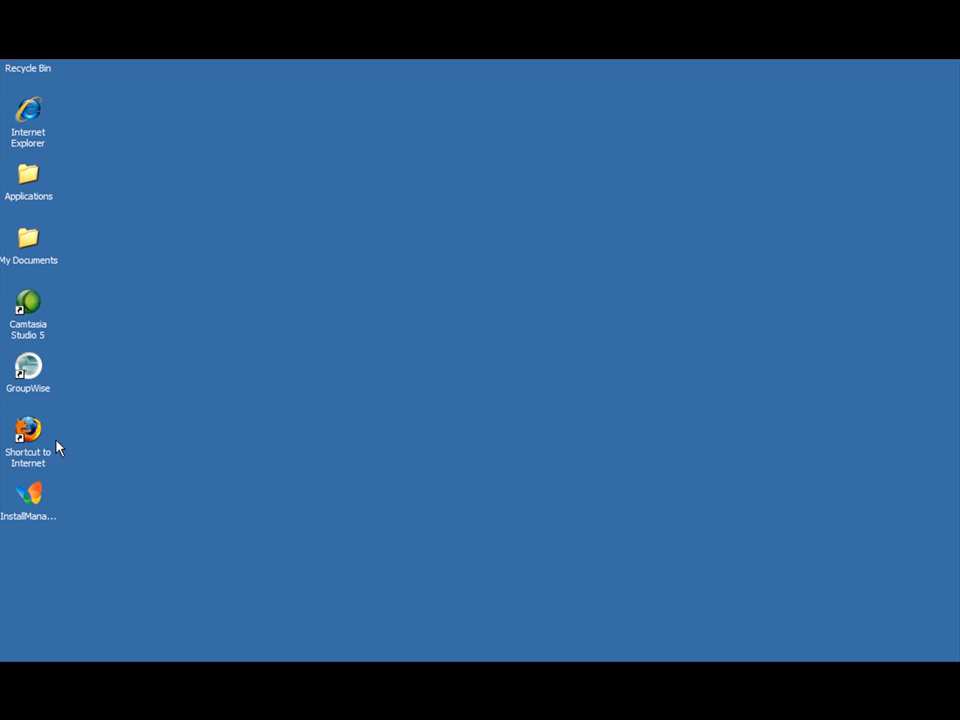
click(28, 428)
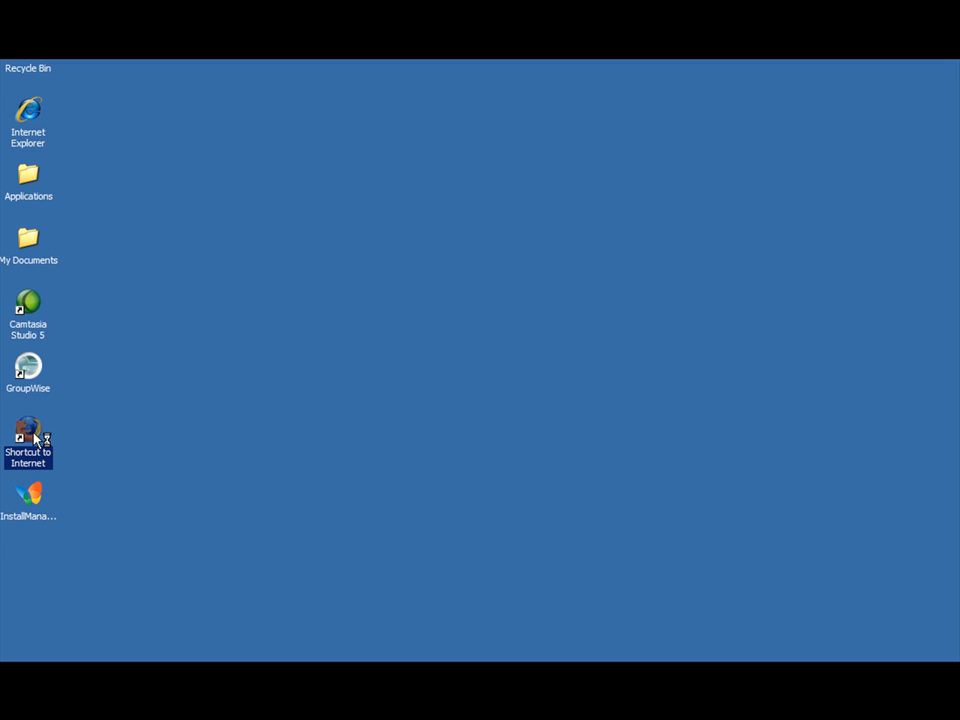
mouse_move(68, 442)
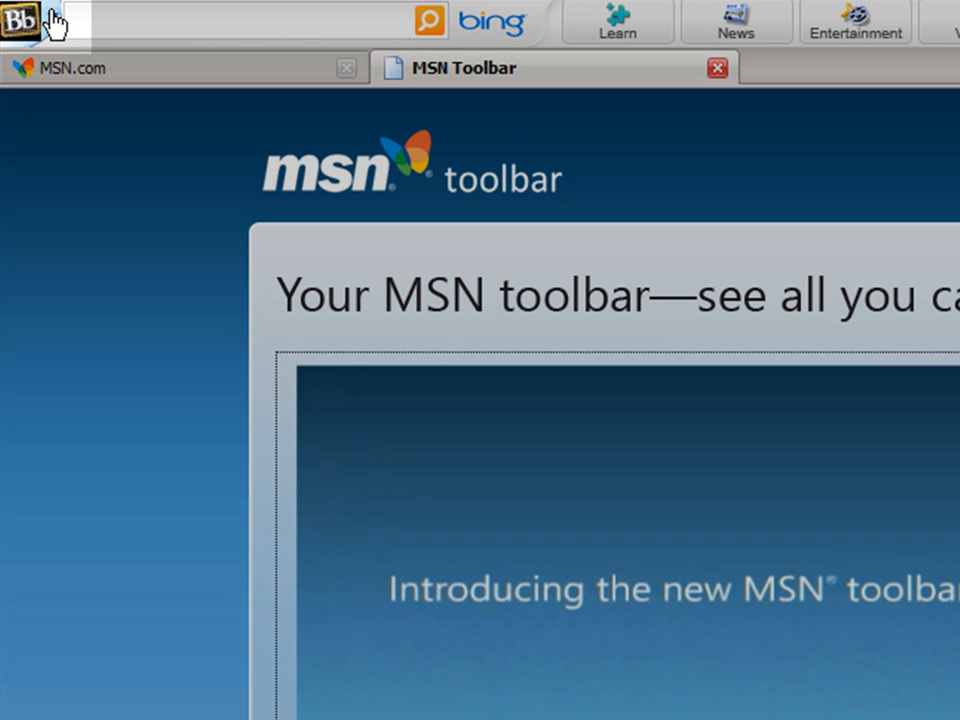
click(20, 20)
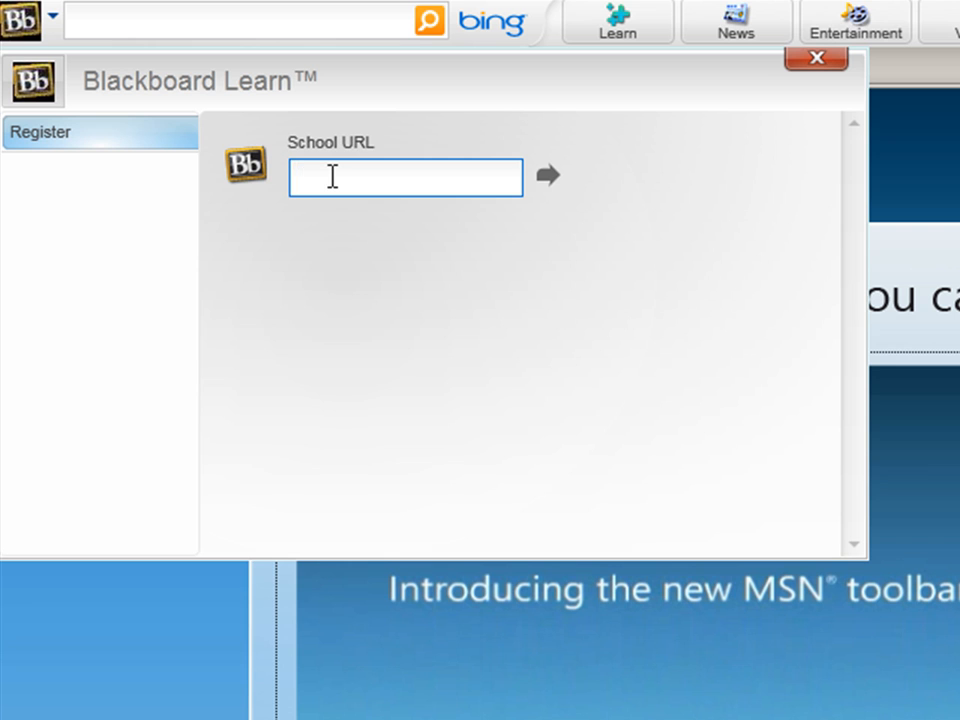
text(http)
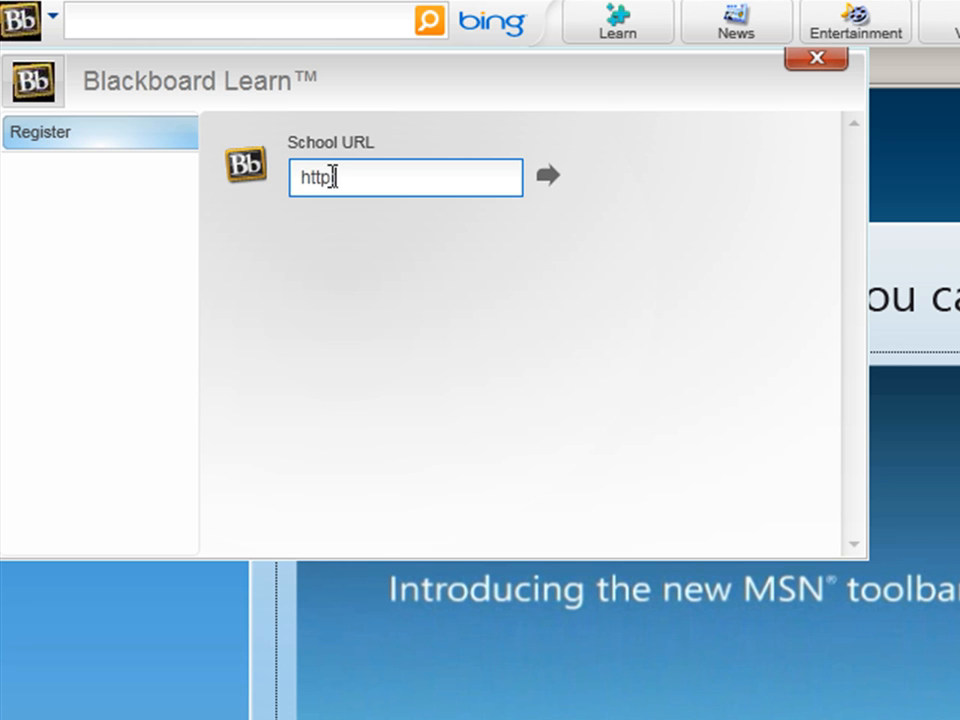
text(://)
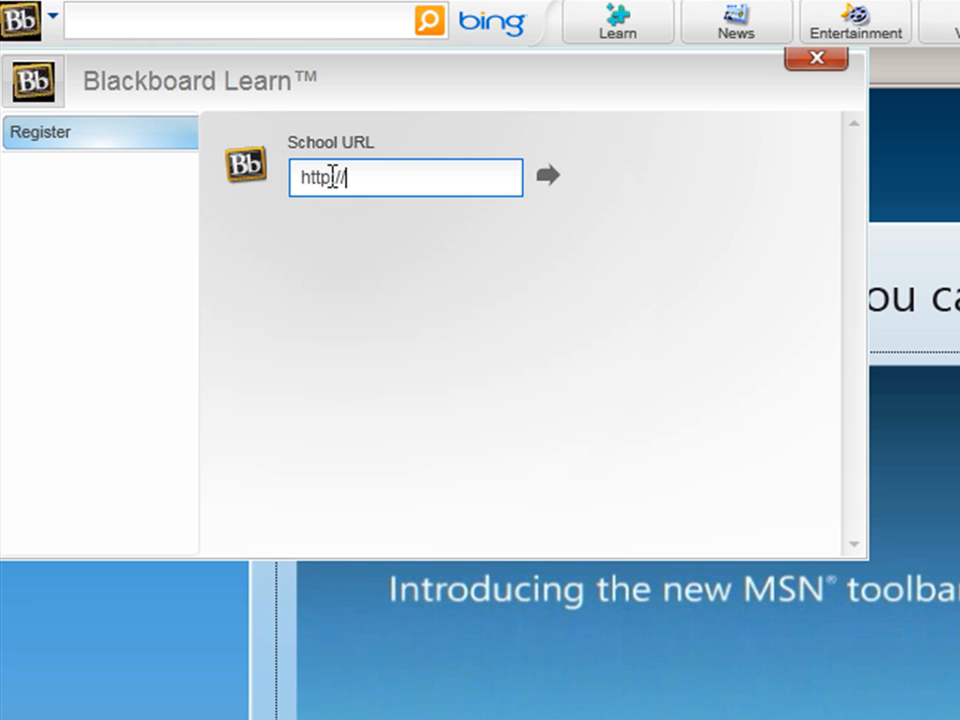
text(bbhos)
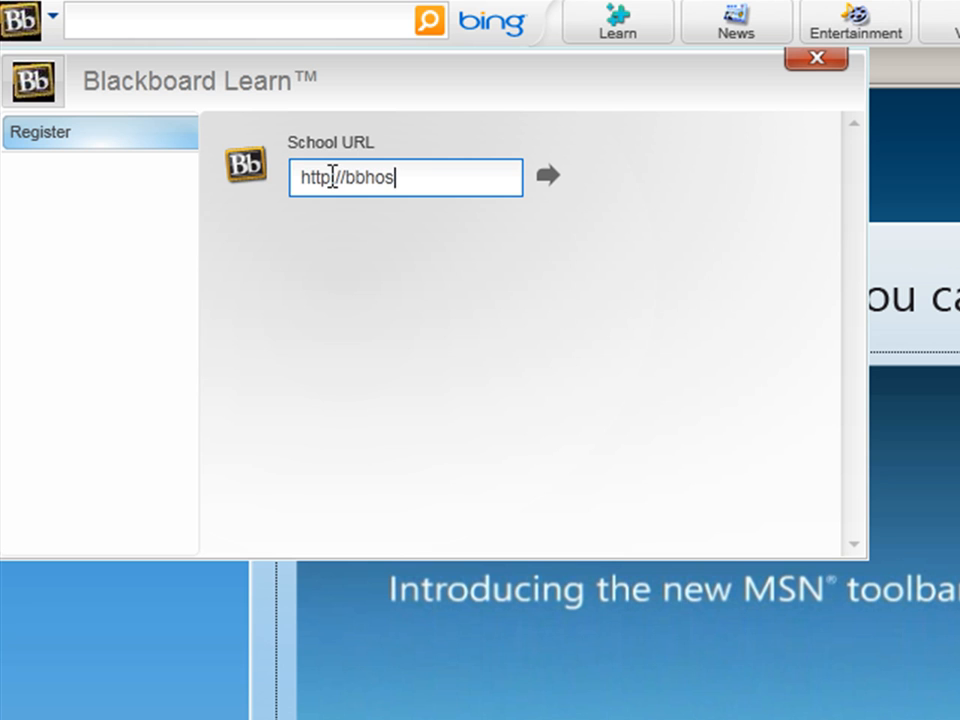
text(ted.cuny)
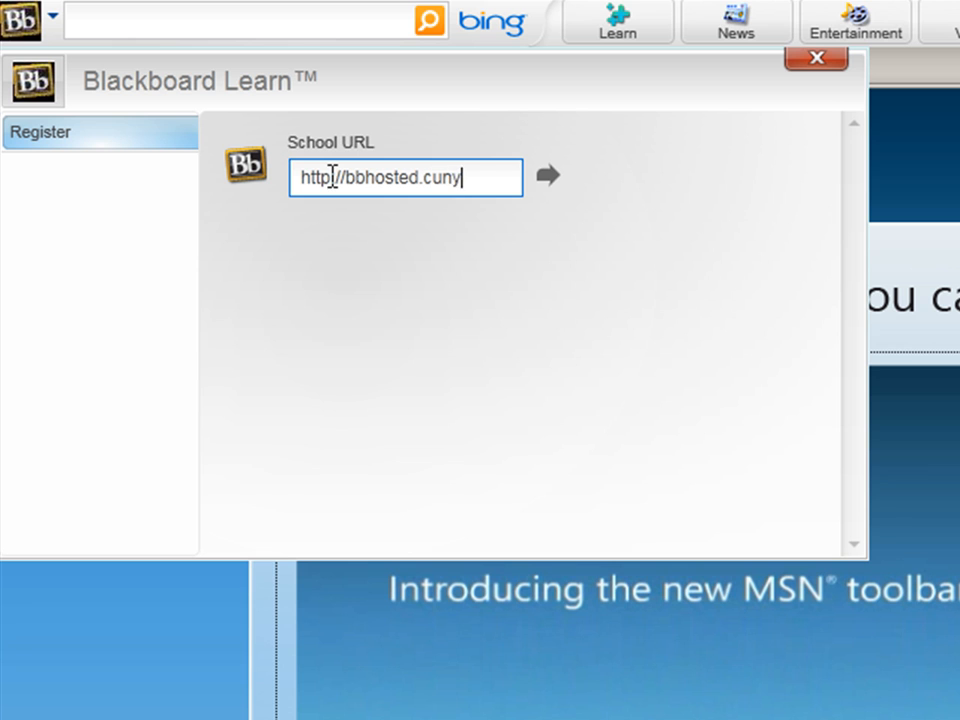
text(.edu)
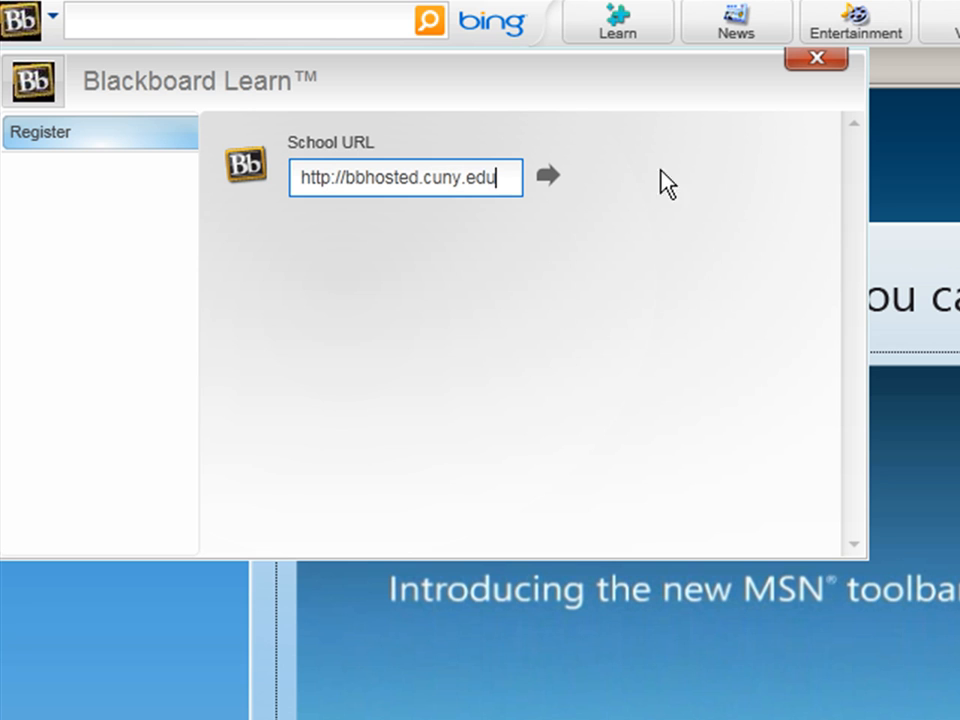
mouse_move(548, 180)
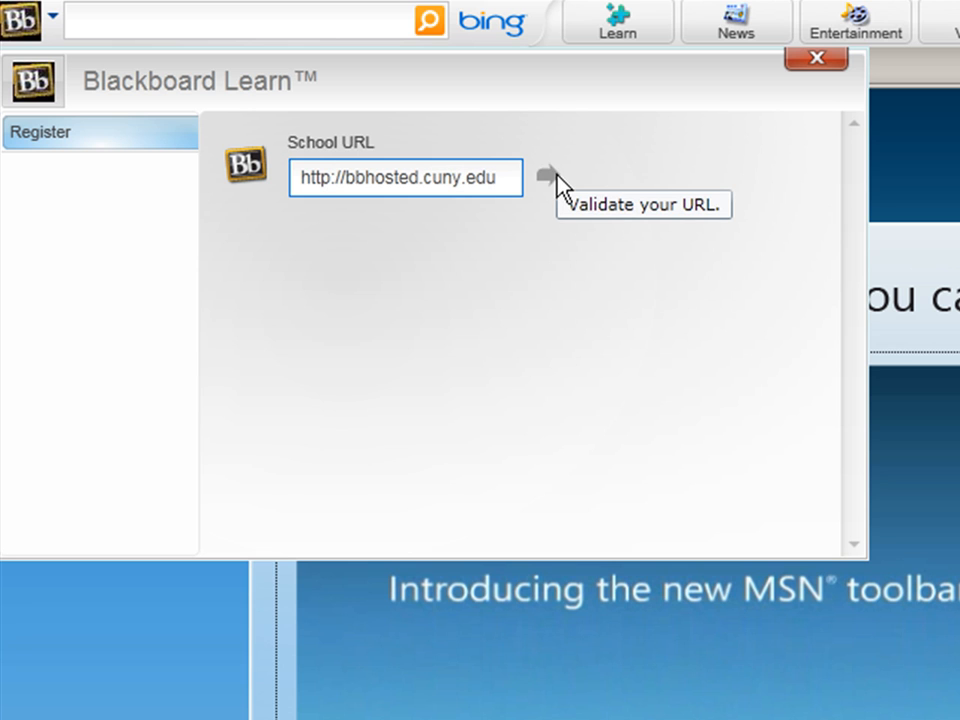
click(544, 172)
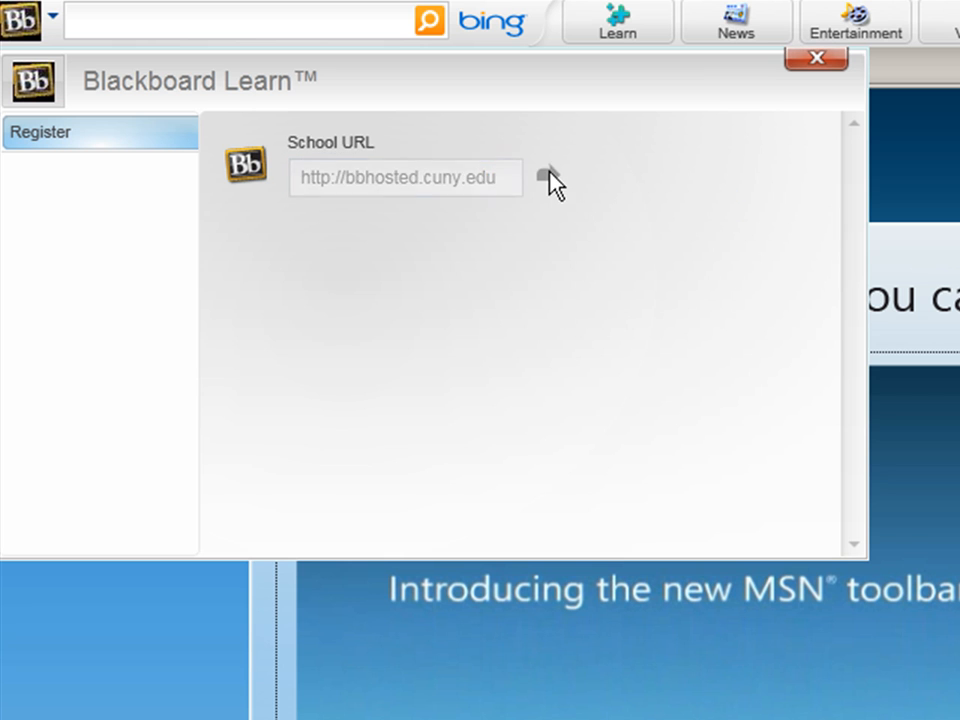
click(548, 176)
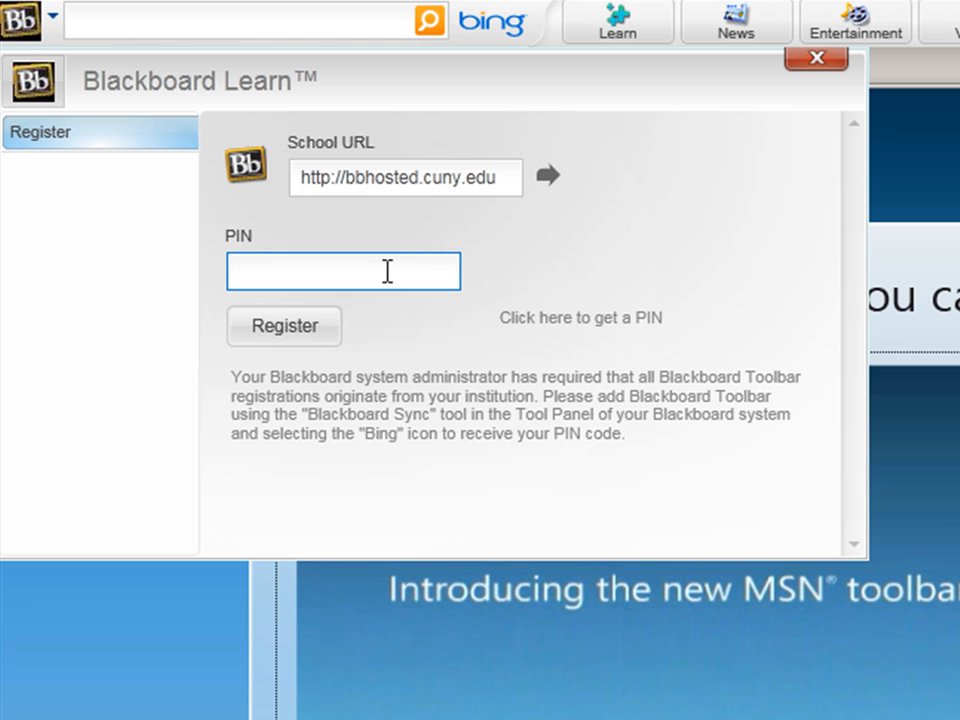
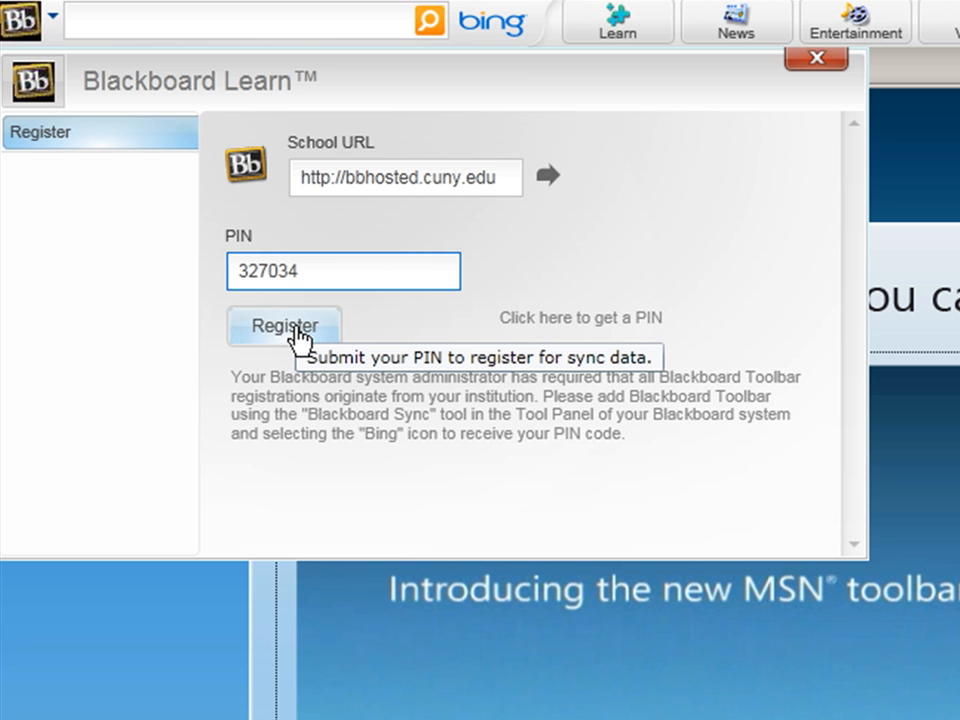
mouse_move(340, 332)
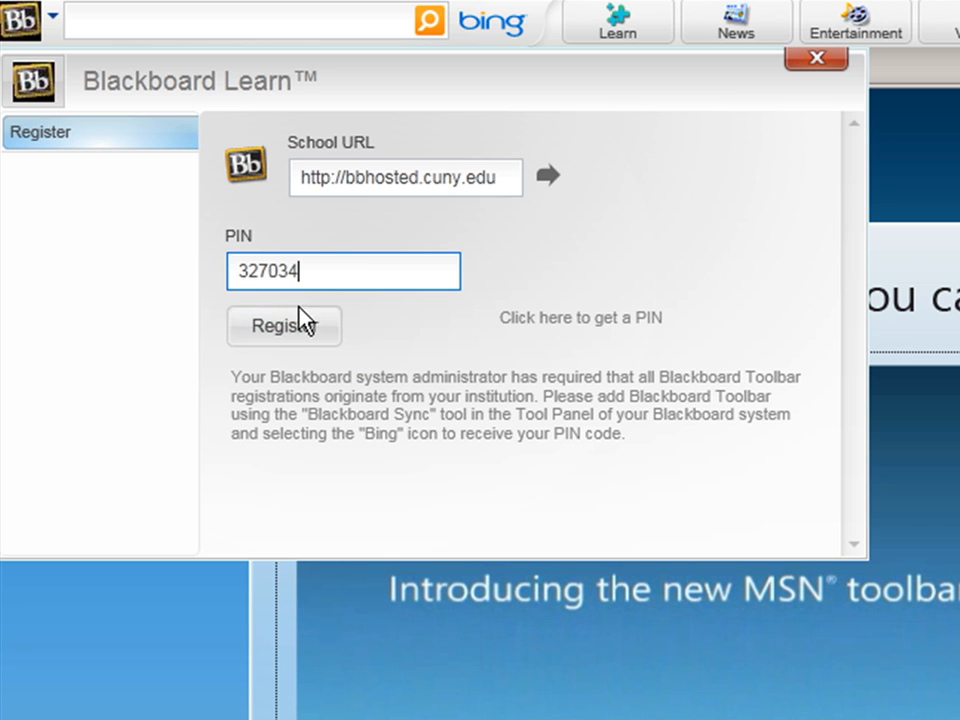
mouse_move(290, 330)
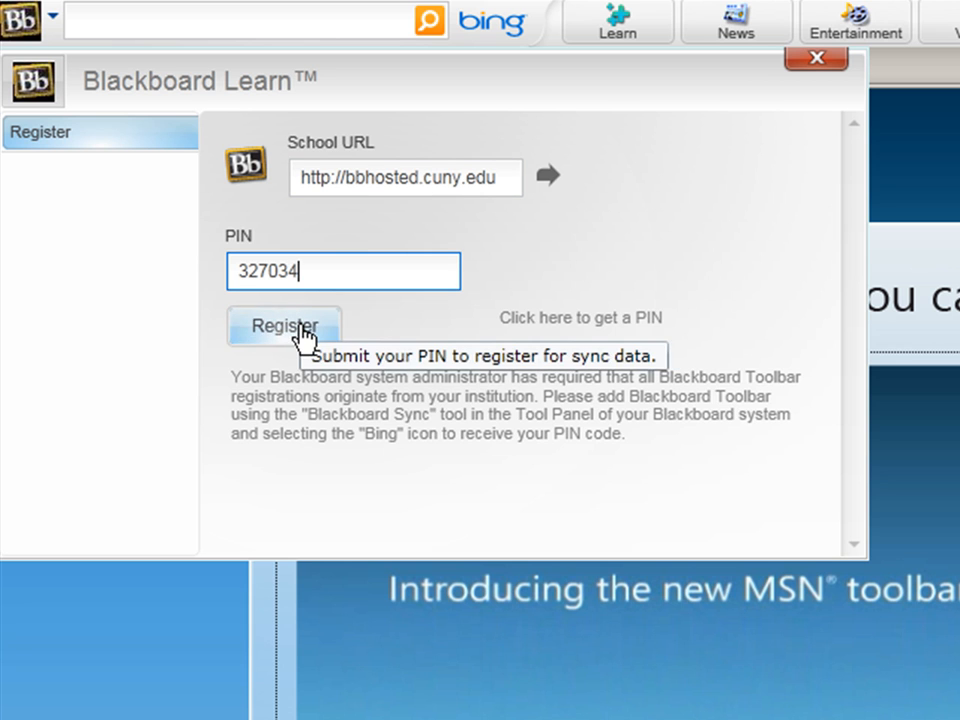
click(284, 324)
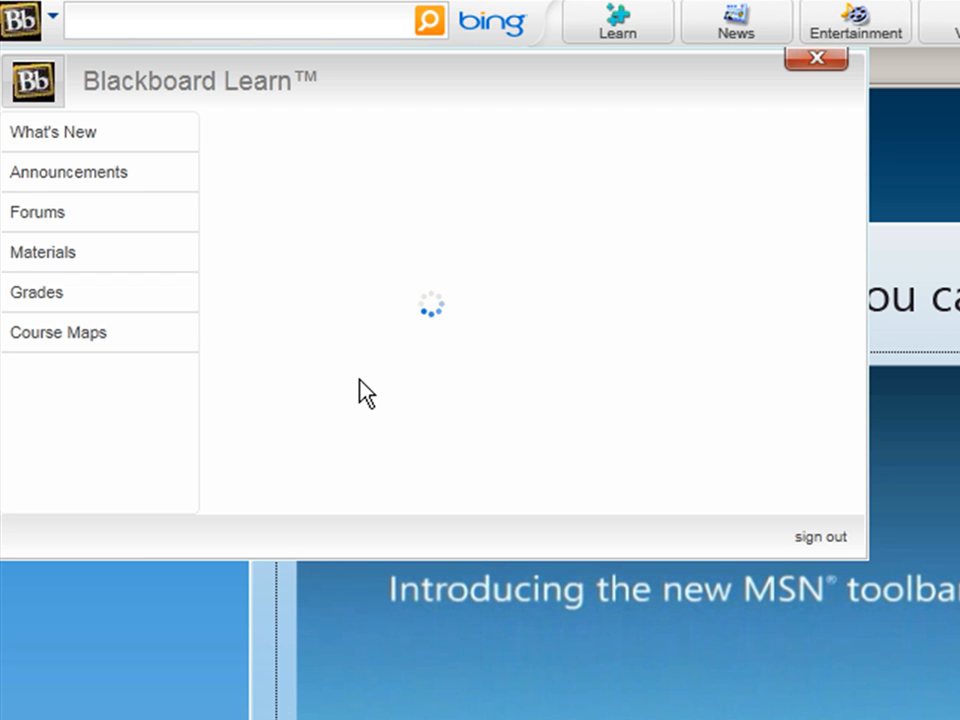
mouse_move(412, 396)
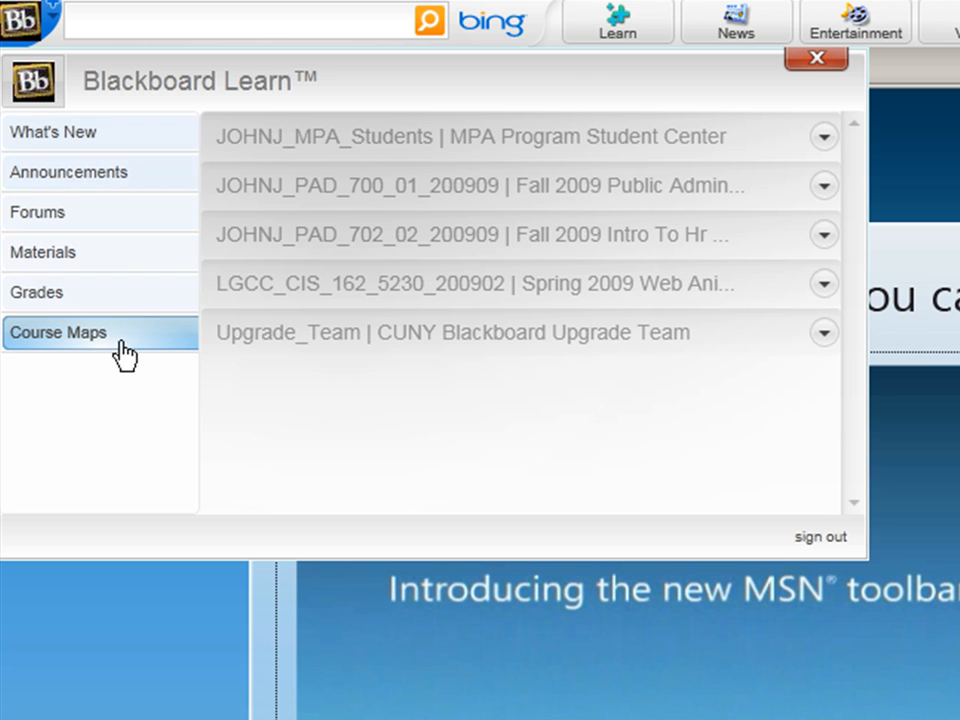
mouse_move(824, 136)
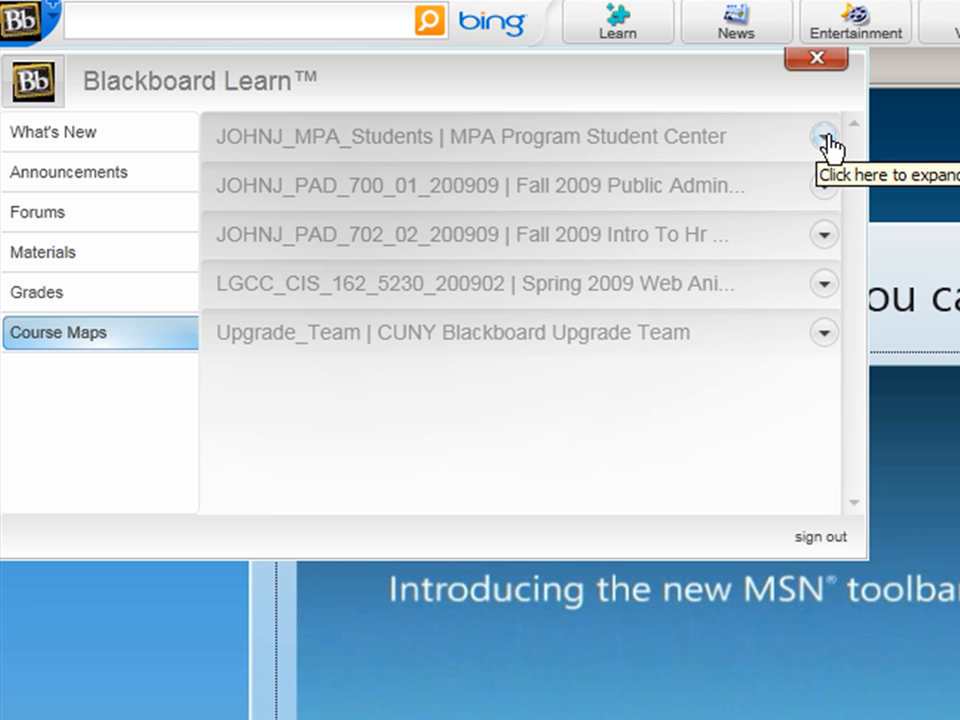
mouse_move(822, 148)
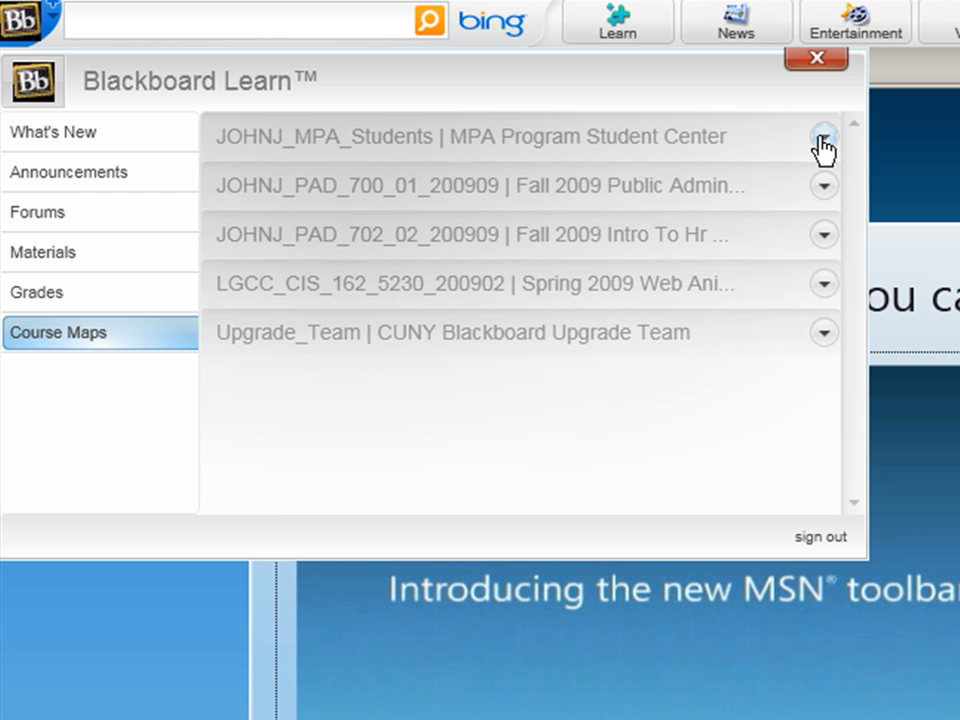
mouse_move(424, 206)
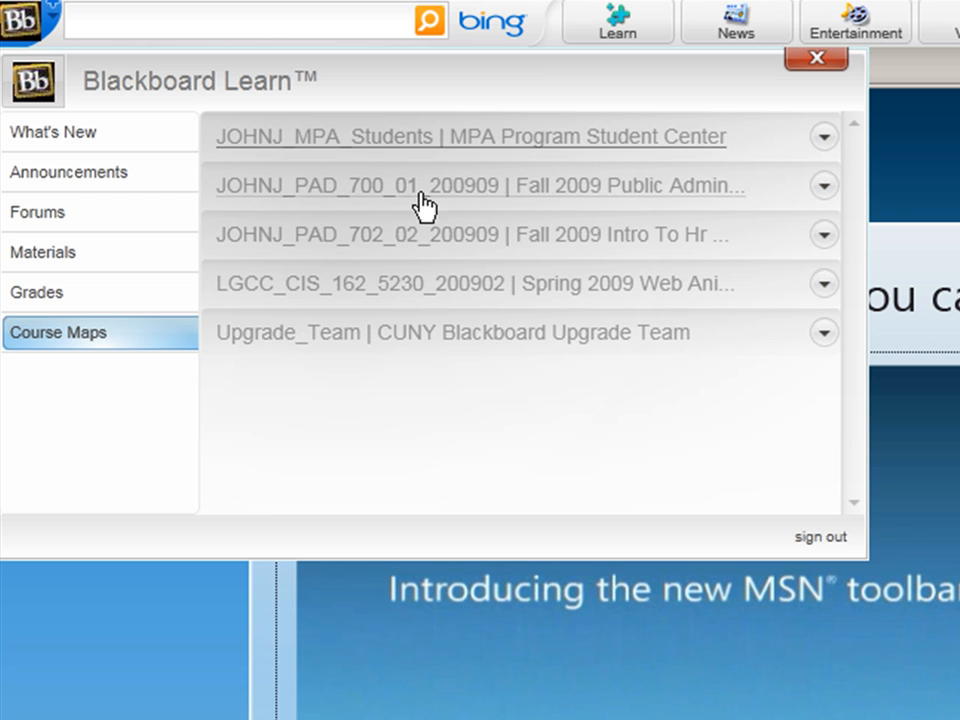
mouse_move(824, 152)
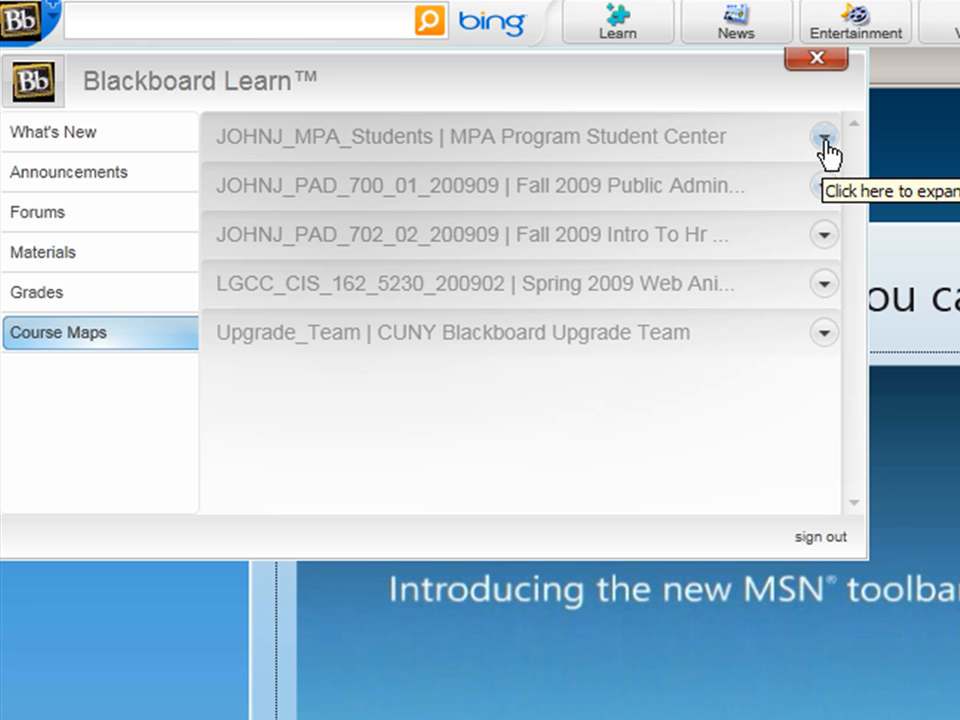
Step: Expand the MPA Program Student Center course map and its Discussion Board forums
click(824, 136)
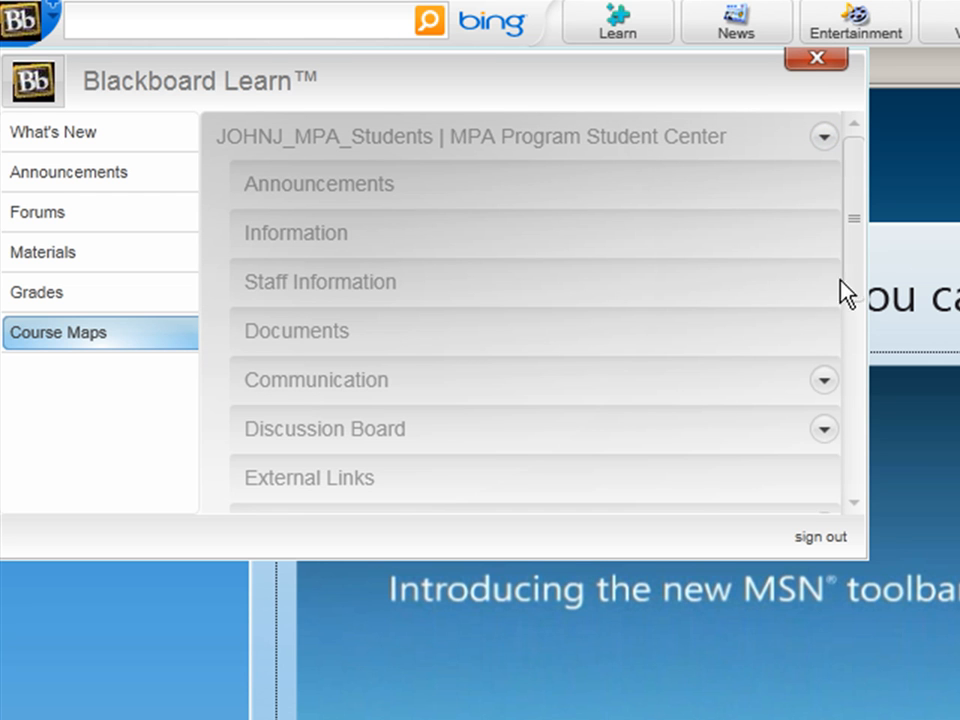
scroll(down, 3)
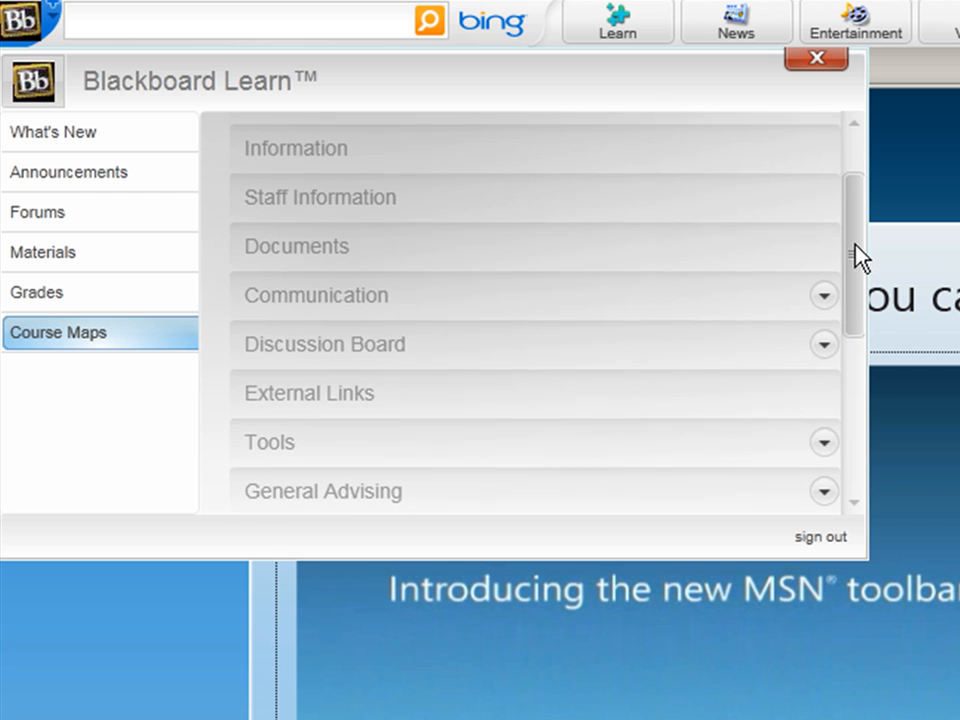
scroll(down, 3)
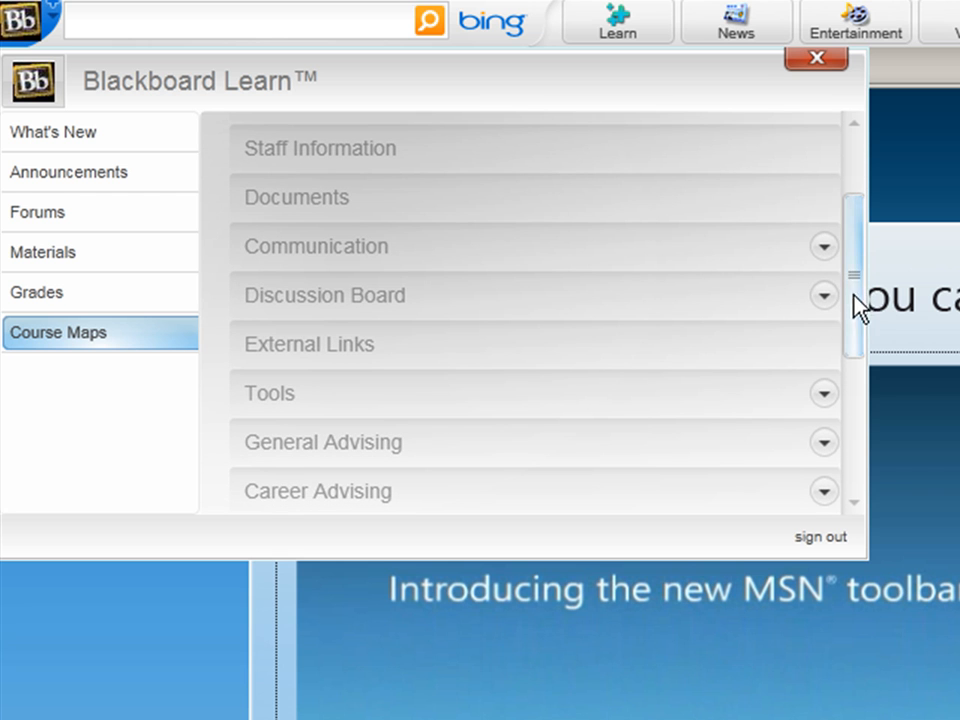
click(824, 296)
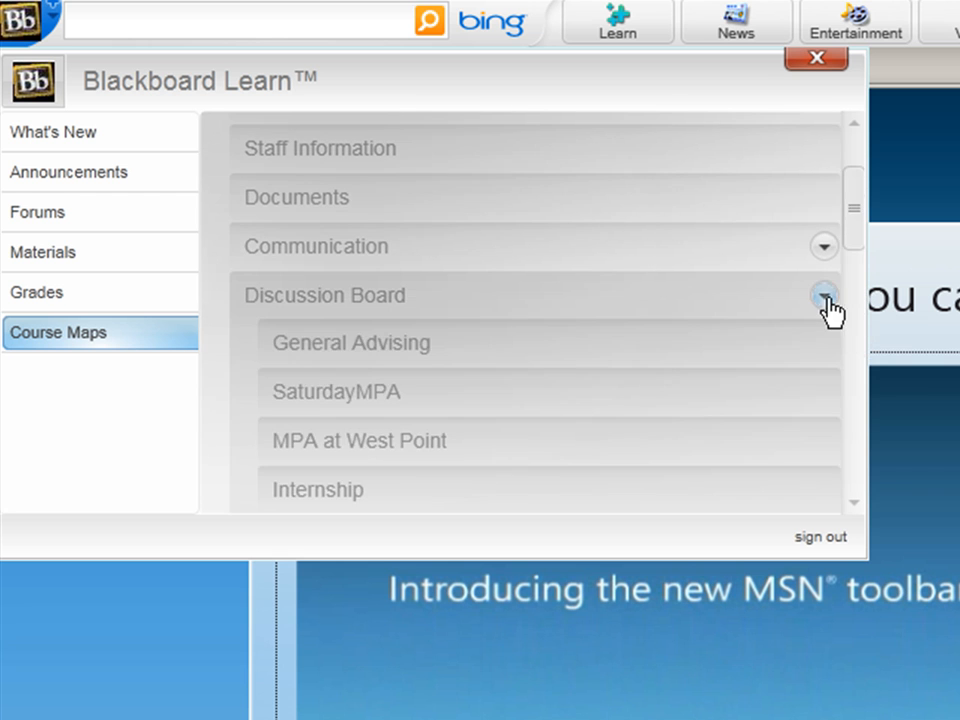
mouse_move(824, 296)
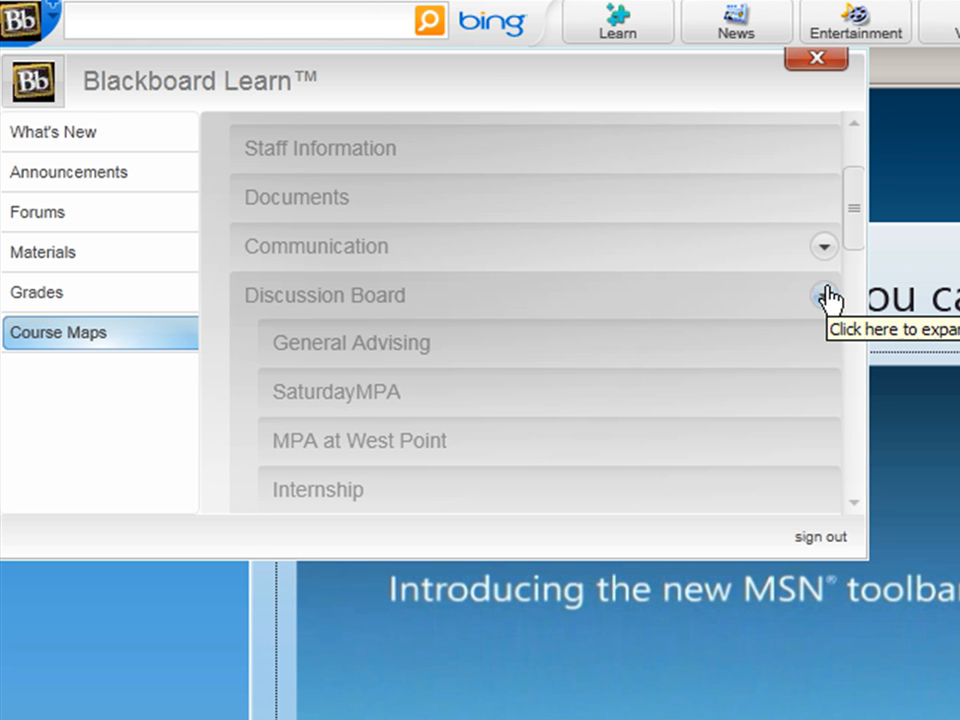
scroll(down, 3)
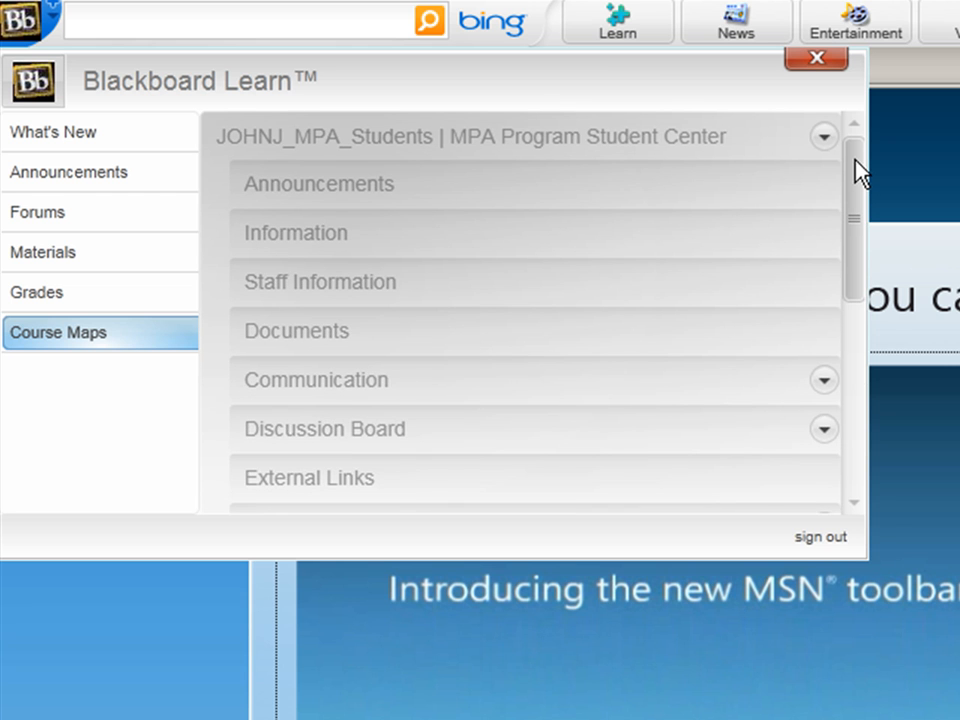
mouse_move(96, 396)
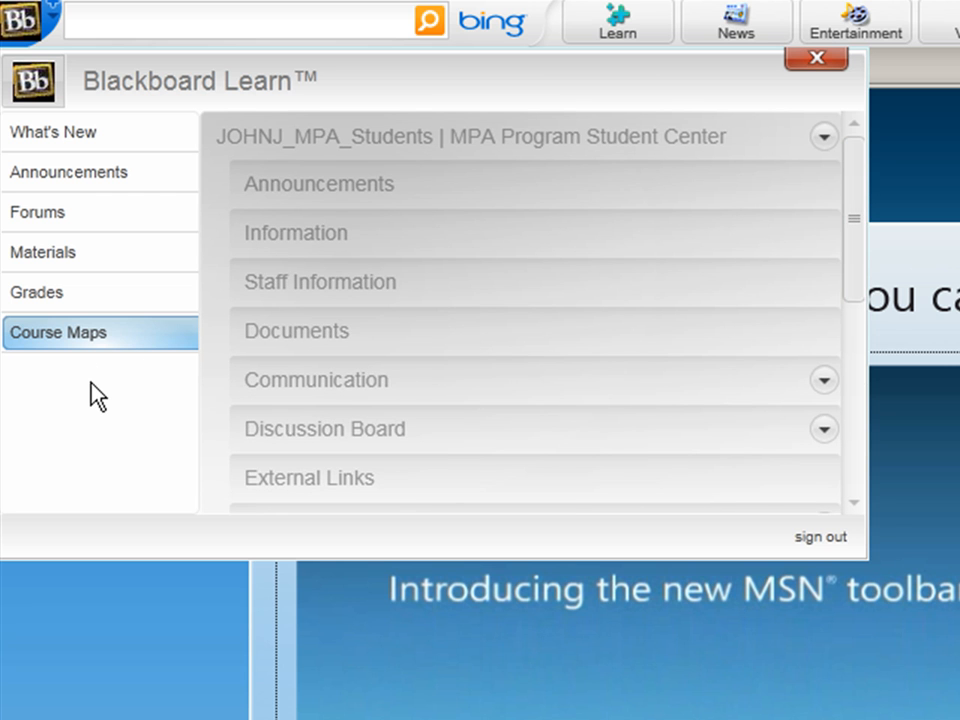